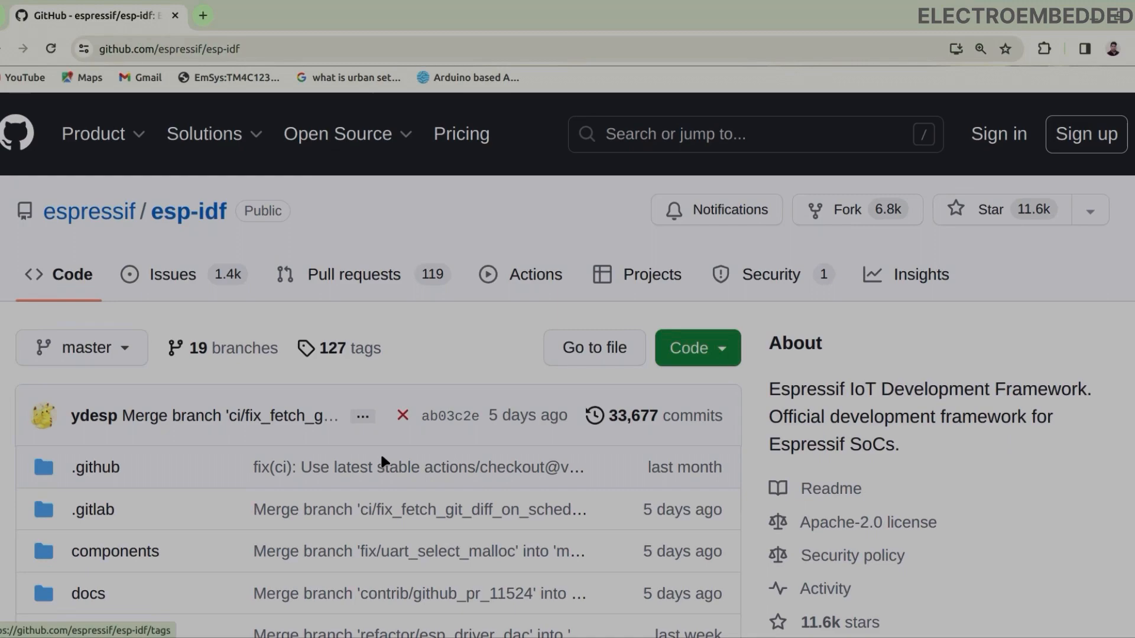
Open the 'ESP-IDF Programming Guide - Espressif Systems' search result.
{"action": "scroll", "scroll_direction": "down", "scroll_amount": 3}
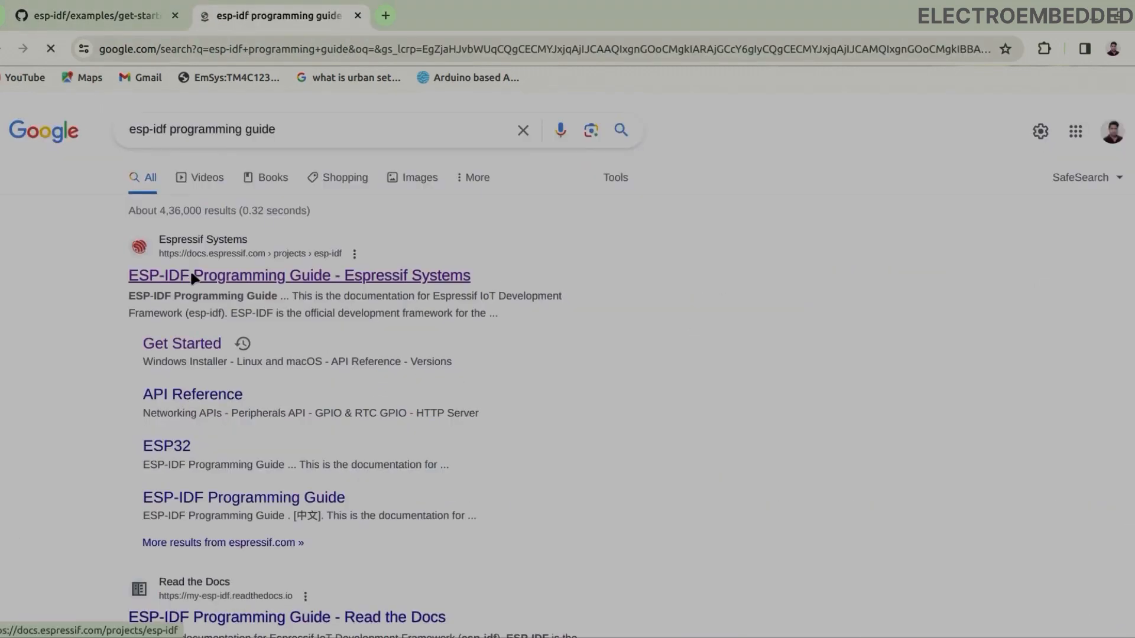
{"action": "left_click", "coordinate": [298, 275]}
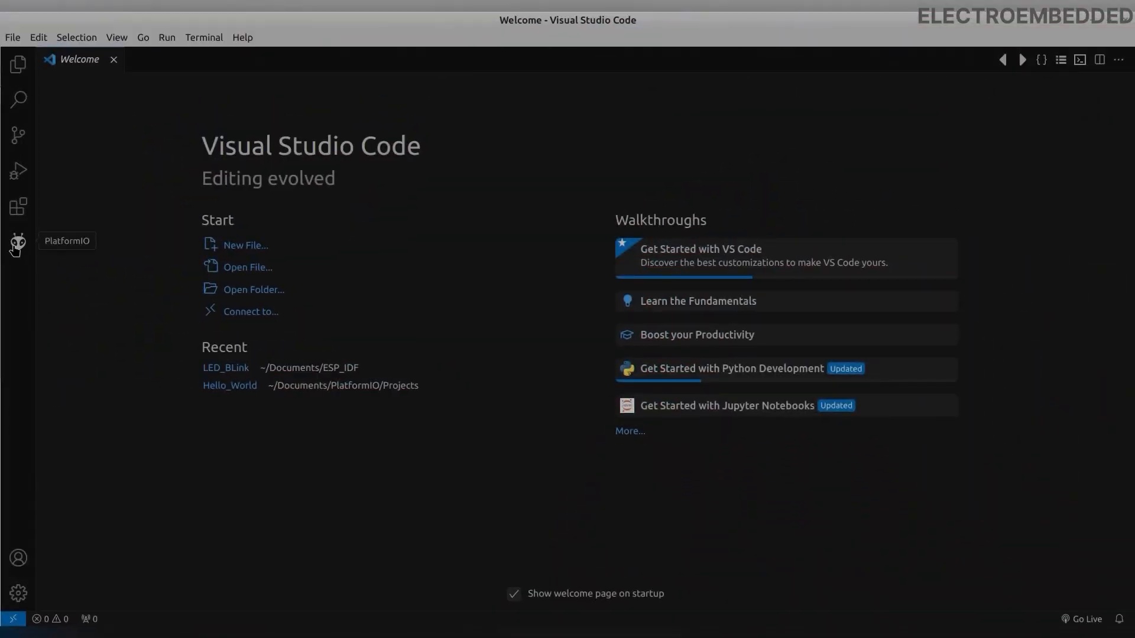
Create PlatformIO project GPIO_Polling for ESP32-S3-DevKitC-1-N8 with ESP-IDF in ESP_IDF folder.
{"action": "left_click", "coordinate": [17, 243]}
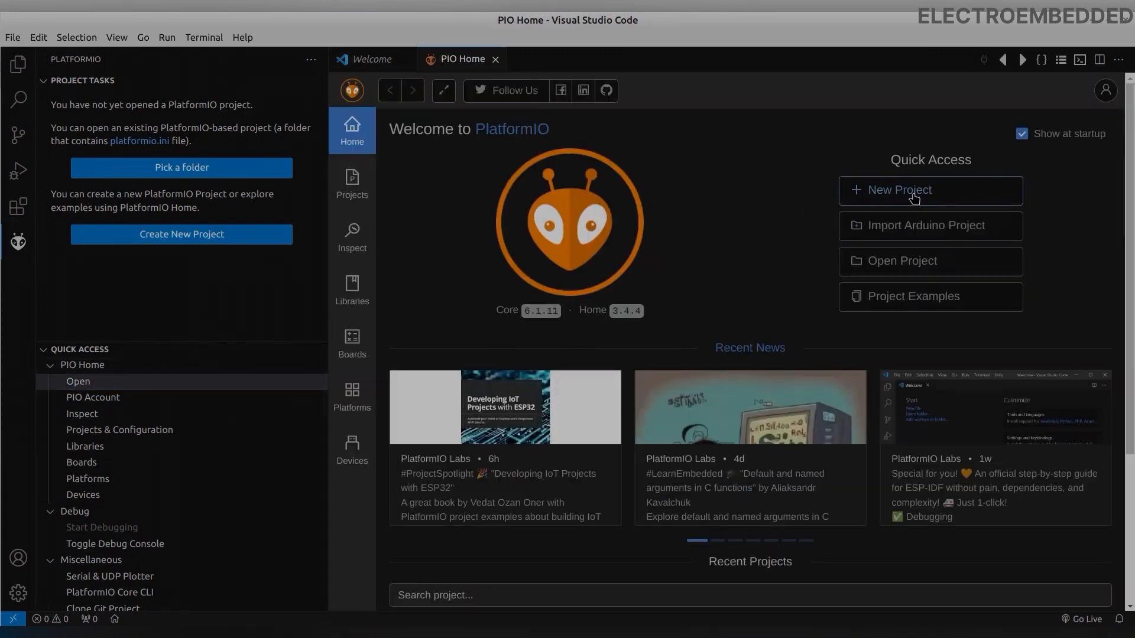
{"action": "left_click", "coordinate": [899, 190]}
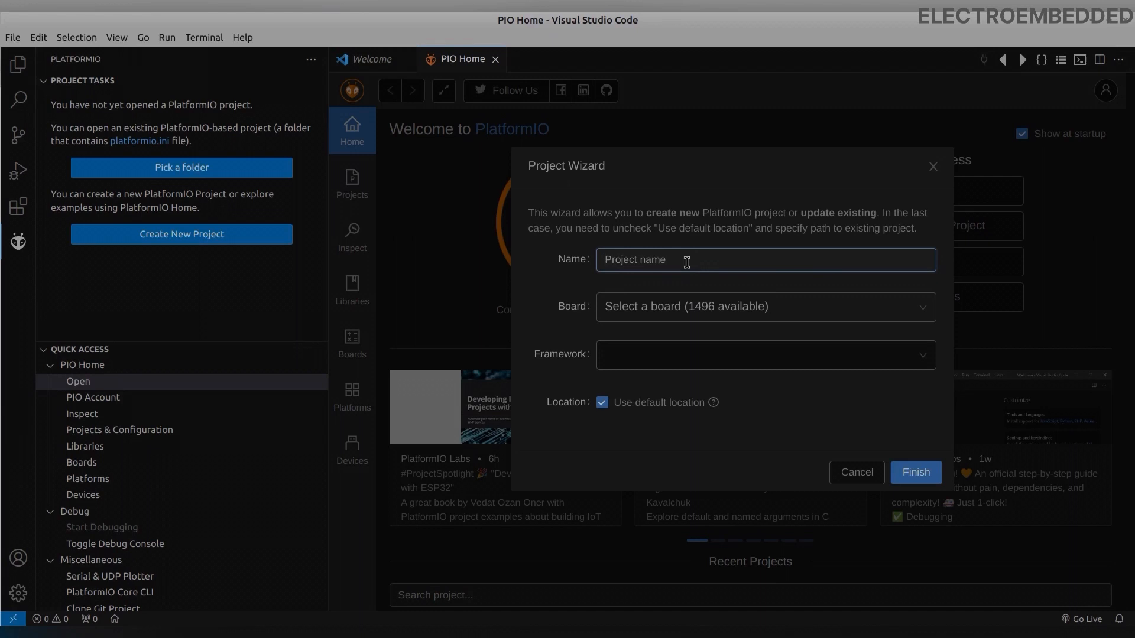
{"action": "type", "text": "GPIO_"}
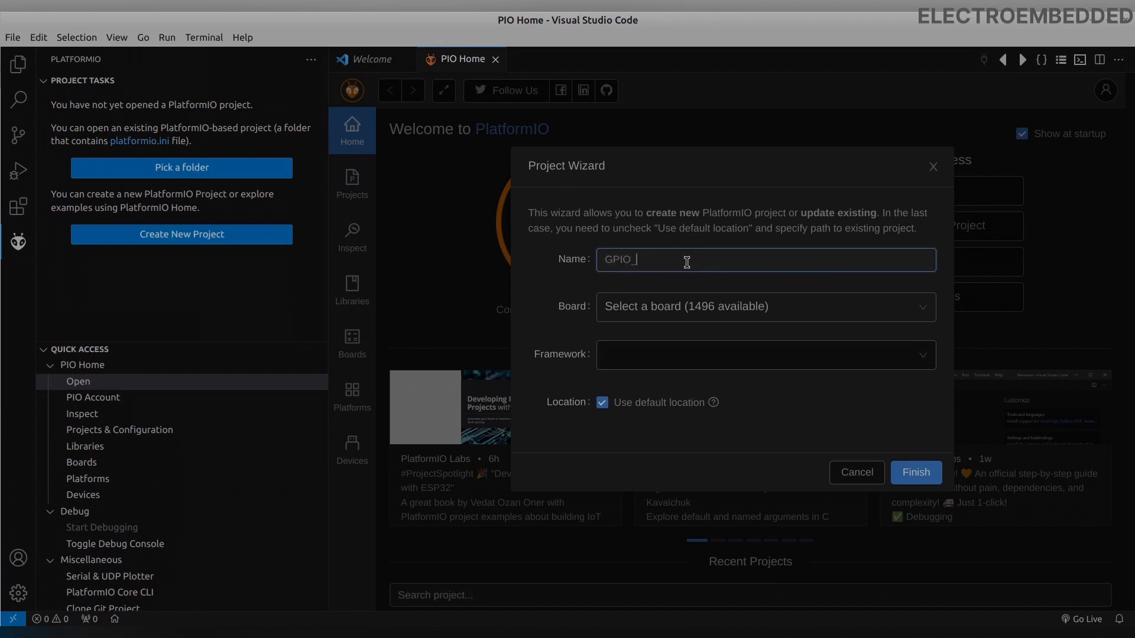
{"action": "type", "text": "Poll"}
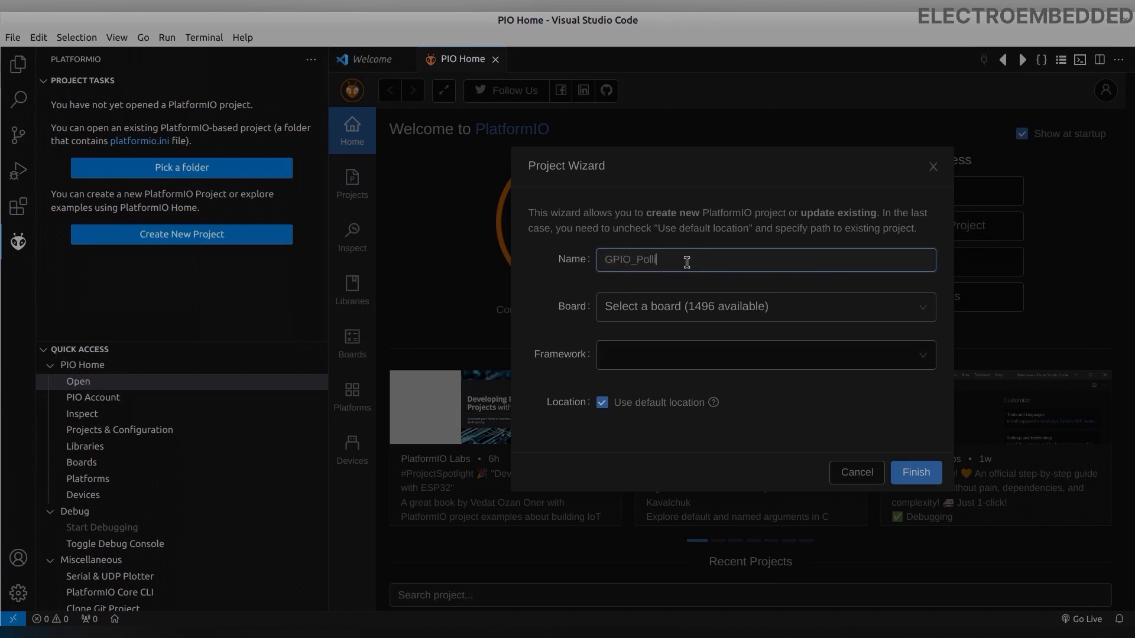
{"action": "type", "text": "ing"}
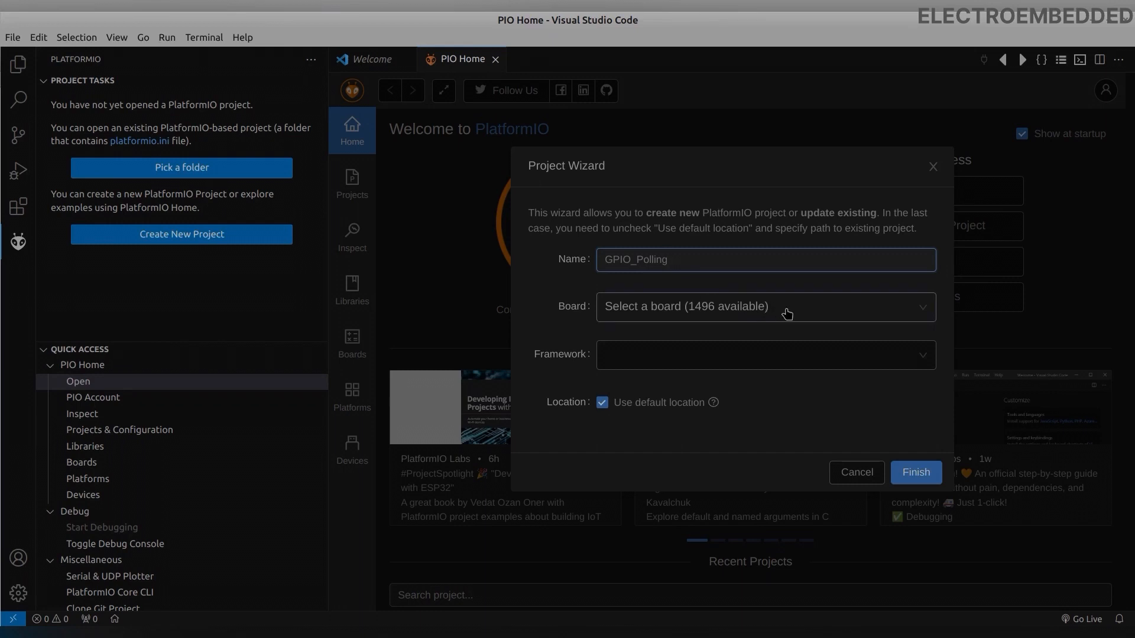
{"action": "type", "text": "esp32-s3"}
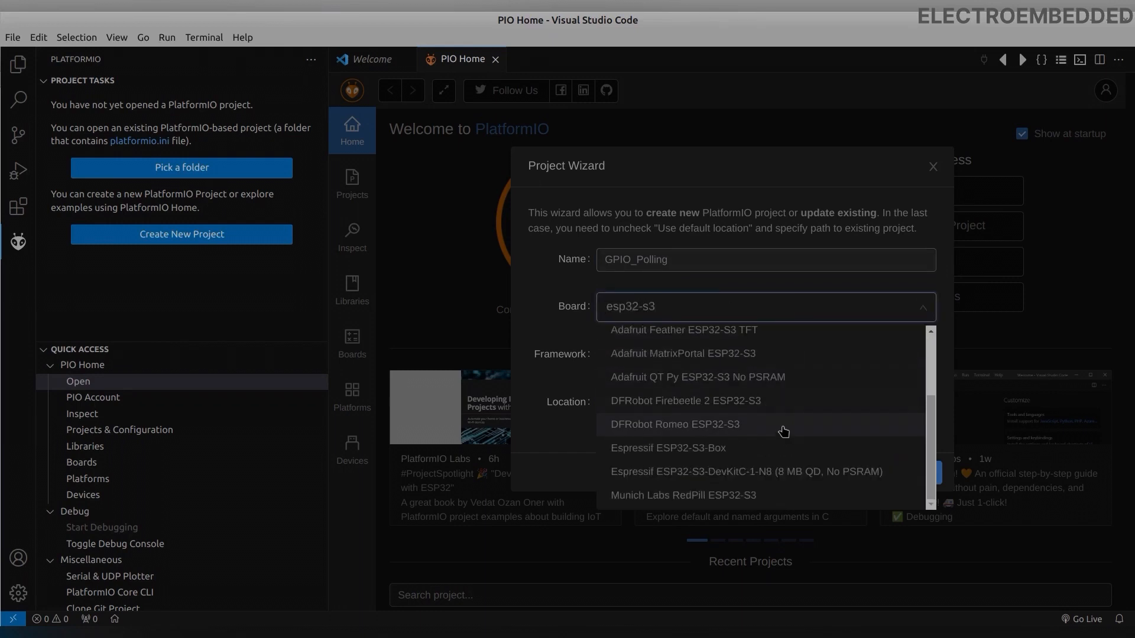
{"action": "left_click", "coordinate": [745, 471]}
{"action": "type", "text": "GPIO"}
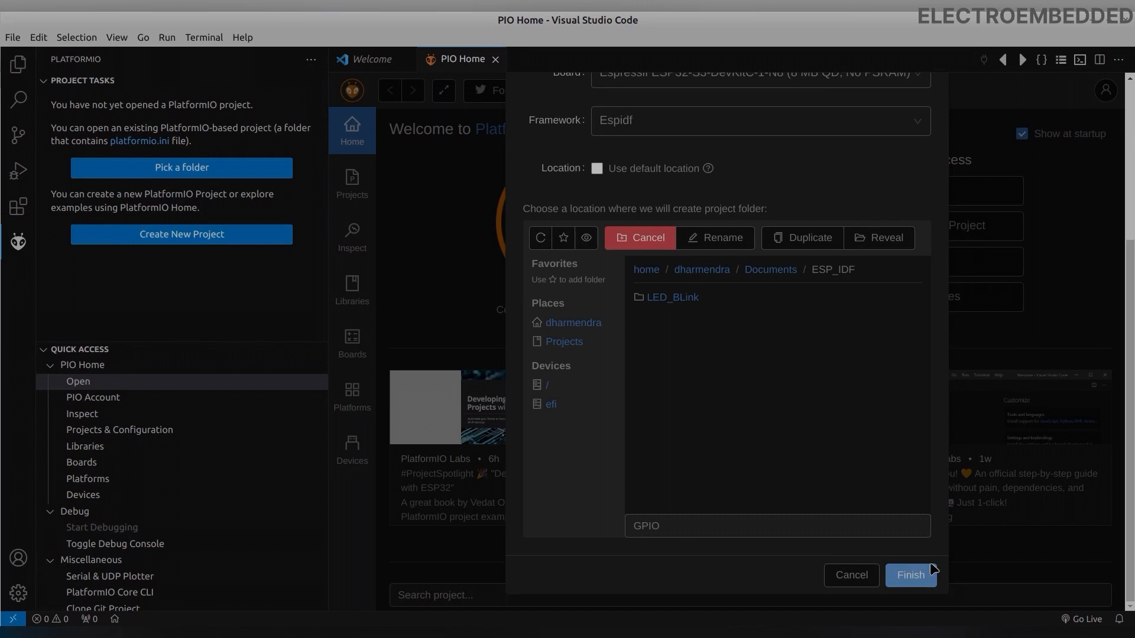
{"action": "left_click", "coordinate": [910, 575]}
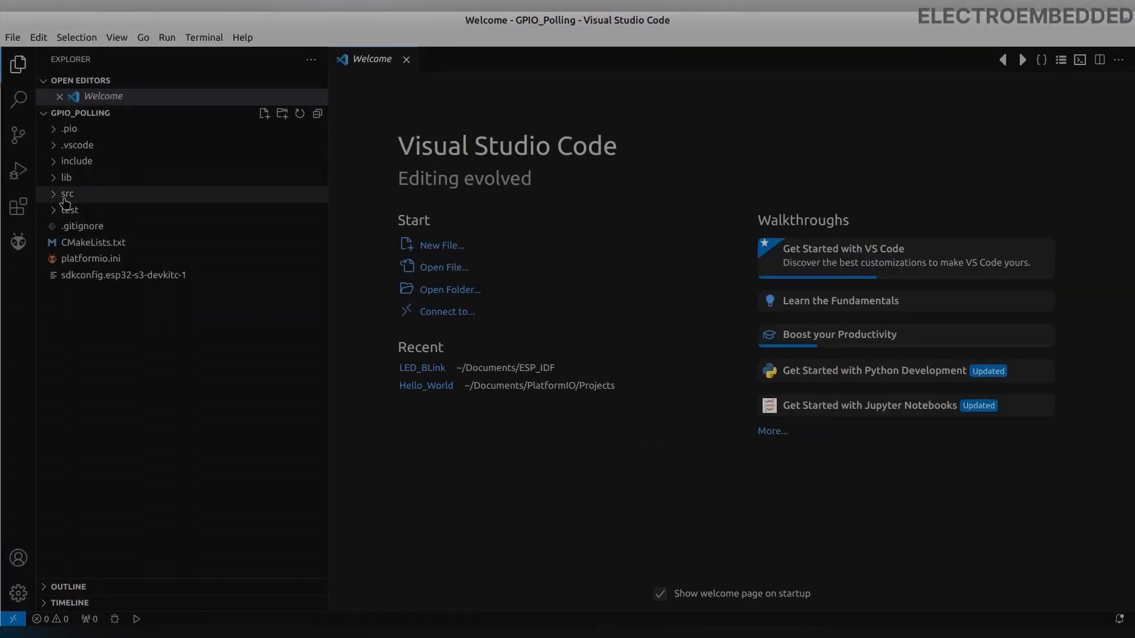
{"action": "left_click", "coordinate": [67, 193]}
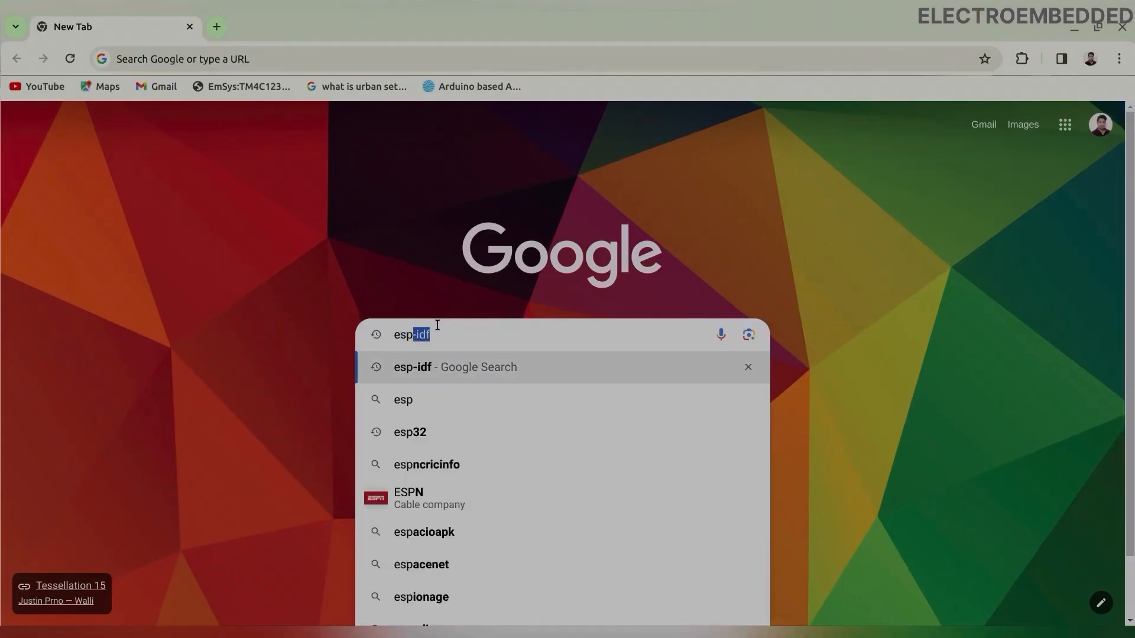
Open the ESP-IDF Programming Guide for ESP32-S3 v5.1.2 at GPIO & RTC GPIO.
{"action": "type", "text": "programming guide"}
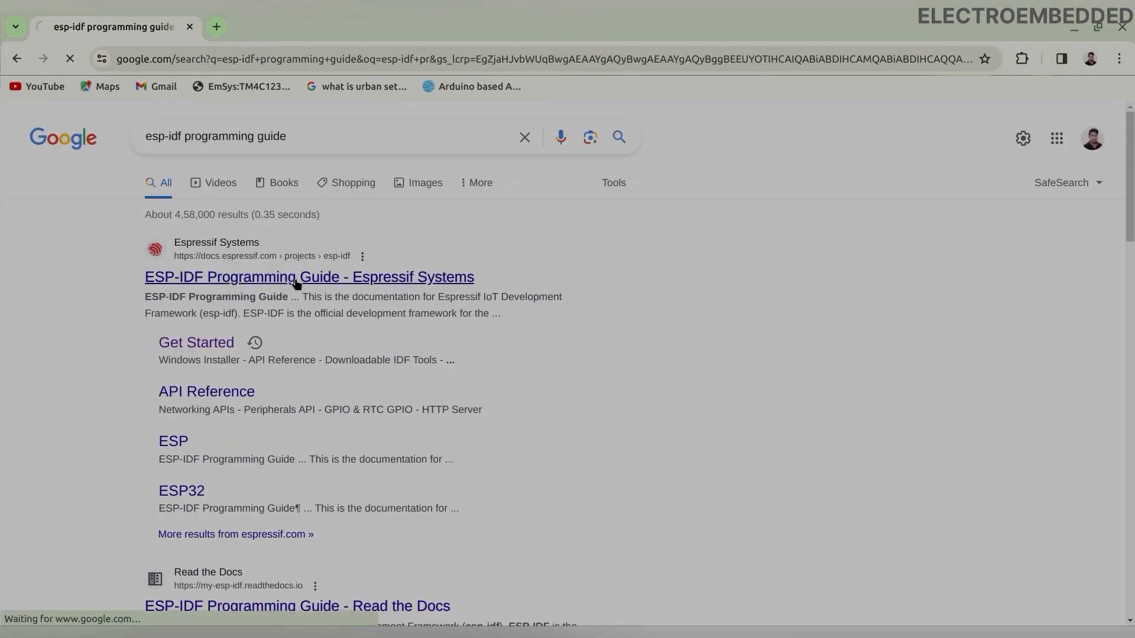
{"action": "left_click", "coordinate": [309, 276]}
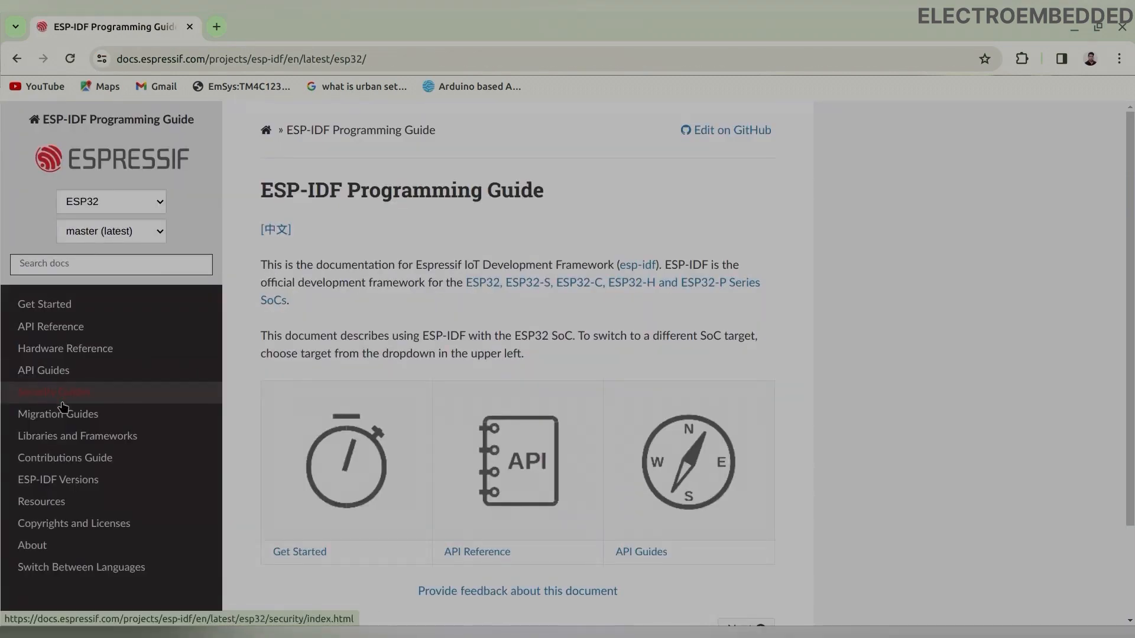
{"action": "left_click", "coordinate": [110, 201]}
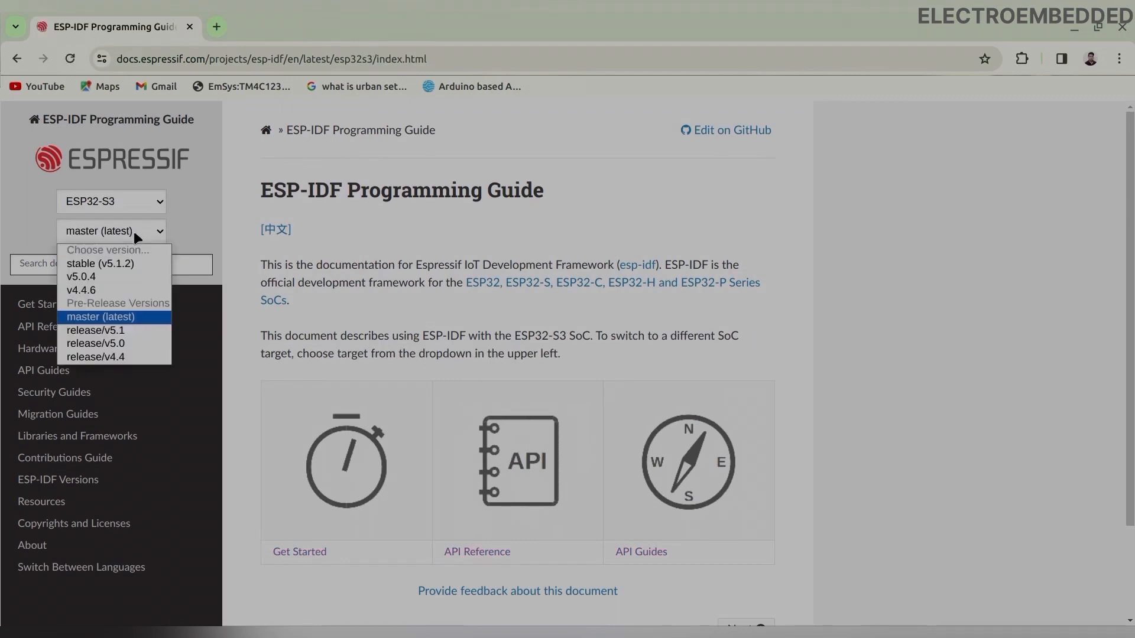
{"action": "left_click", "coordinate": [100, 264]}
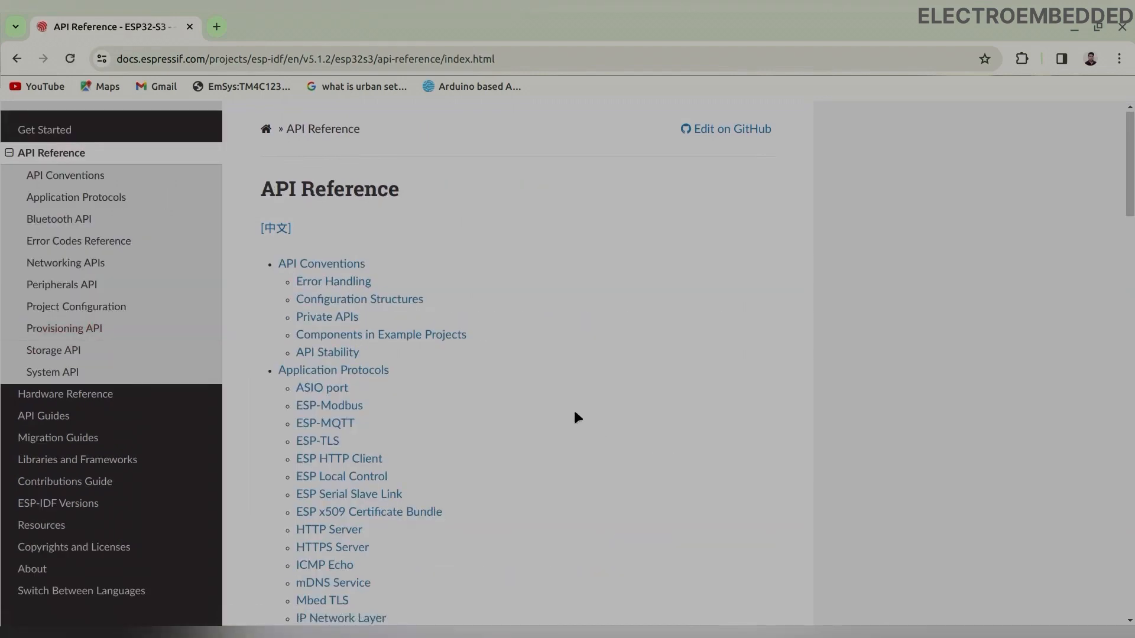
{"action": "scroll", "scroll_direction": "down", "scroll_amount": 3}
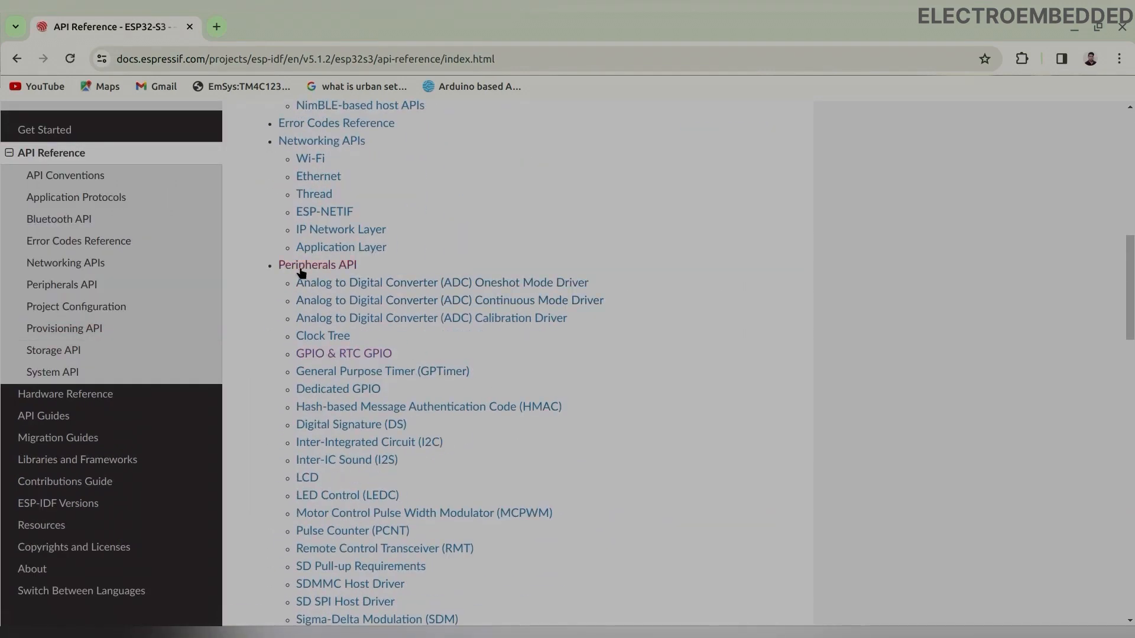
{"action": "left_click", "coordinate": [344, 354]}
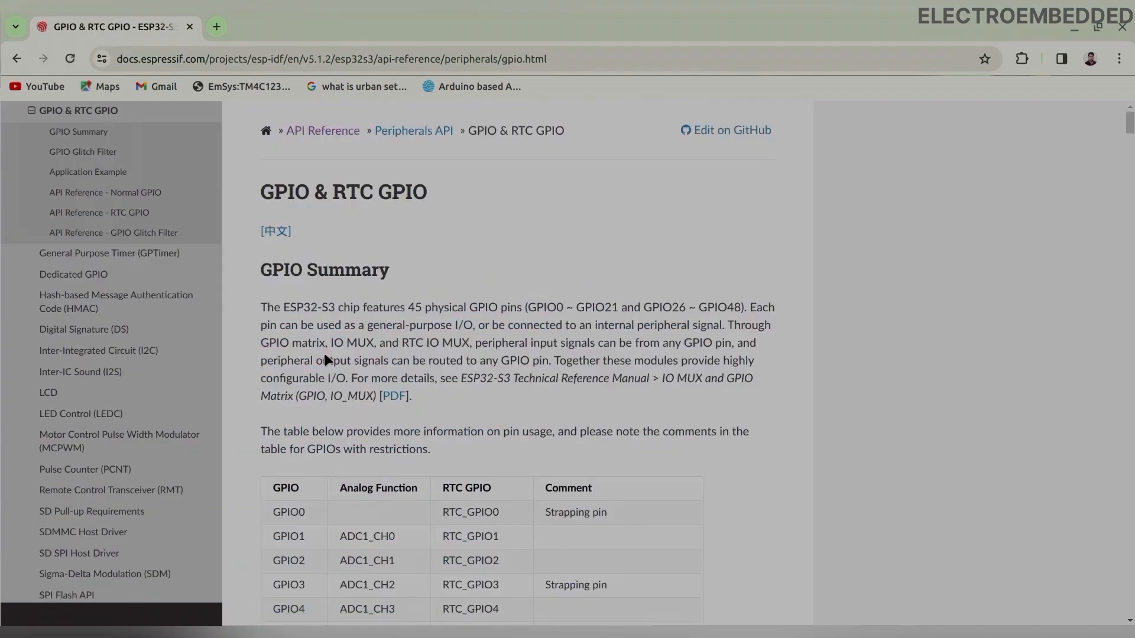
Open the gpio.h header source on GitHub and scroll through it.
{"action": "scroll", "scroll_direction": "down", "scroll_amount": 3}
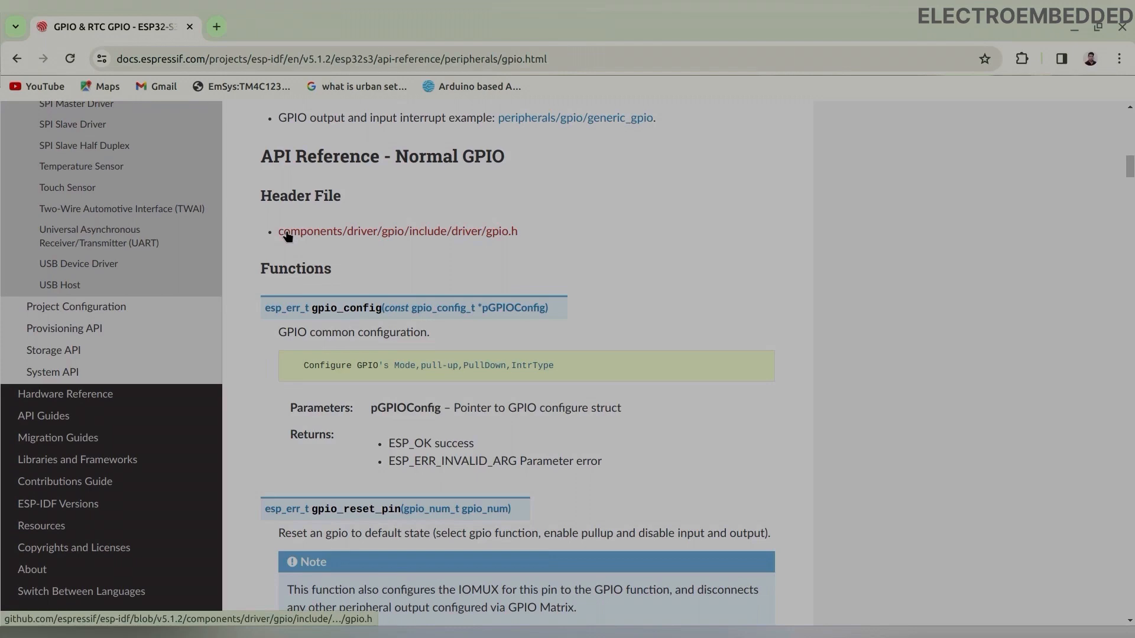
{"action": "left_click", "coordinate": [398, 231]}
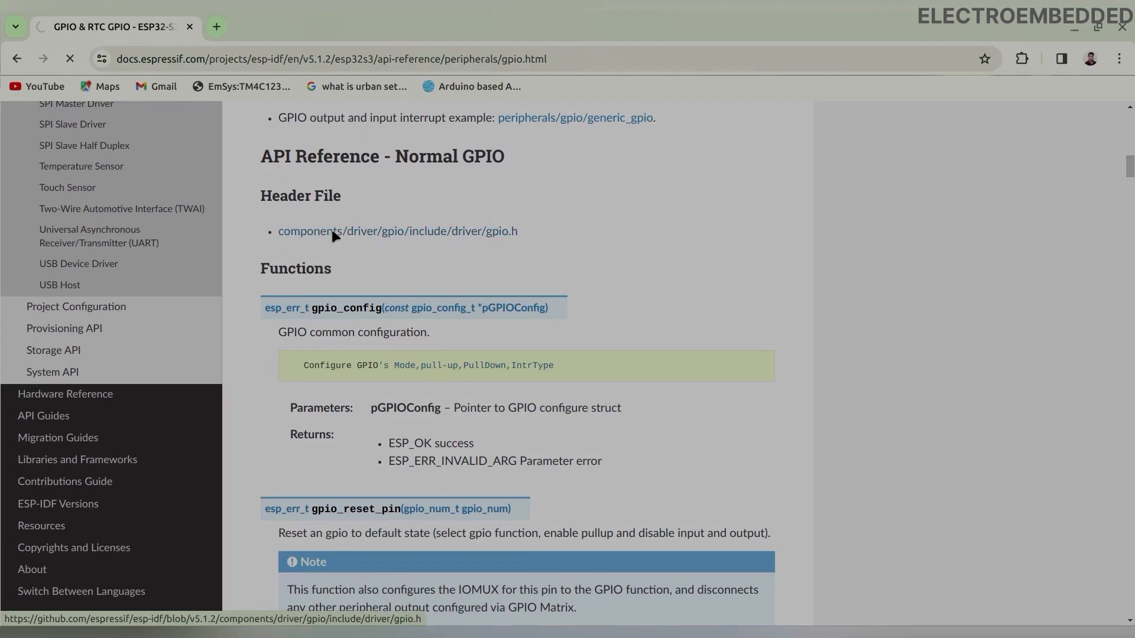
{"action": "left_click", "coordinate": [397, 232]}
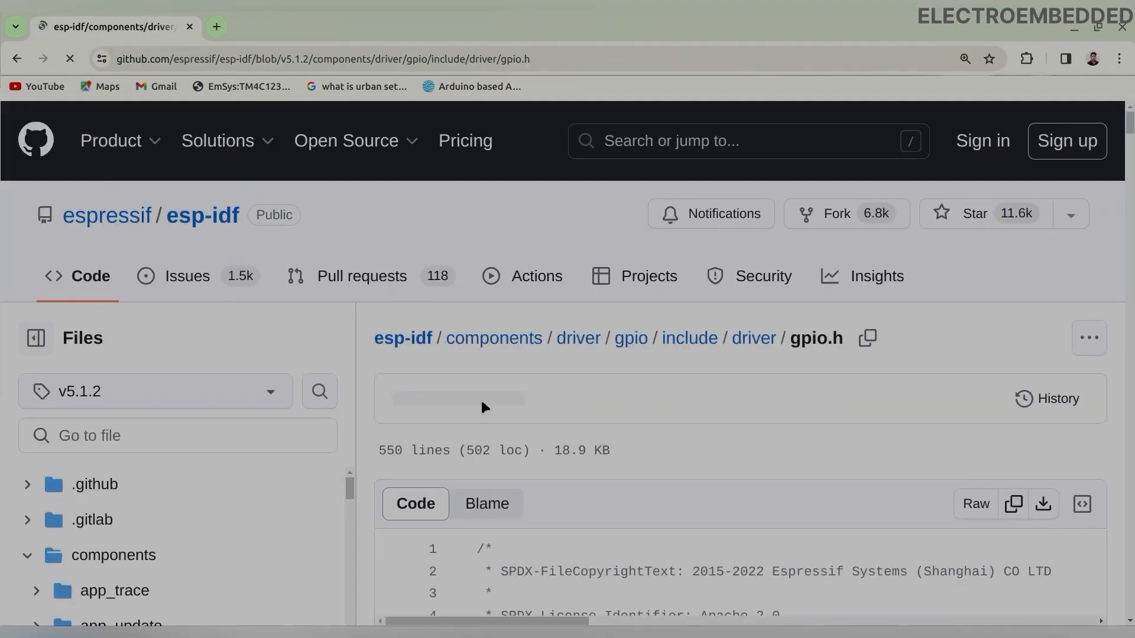
{"action": "scroll", "scroll_direction": "down", "scroll_amount": 3}
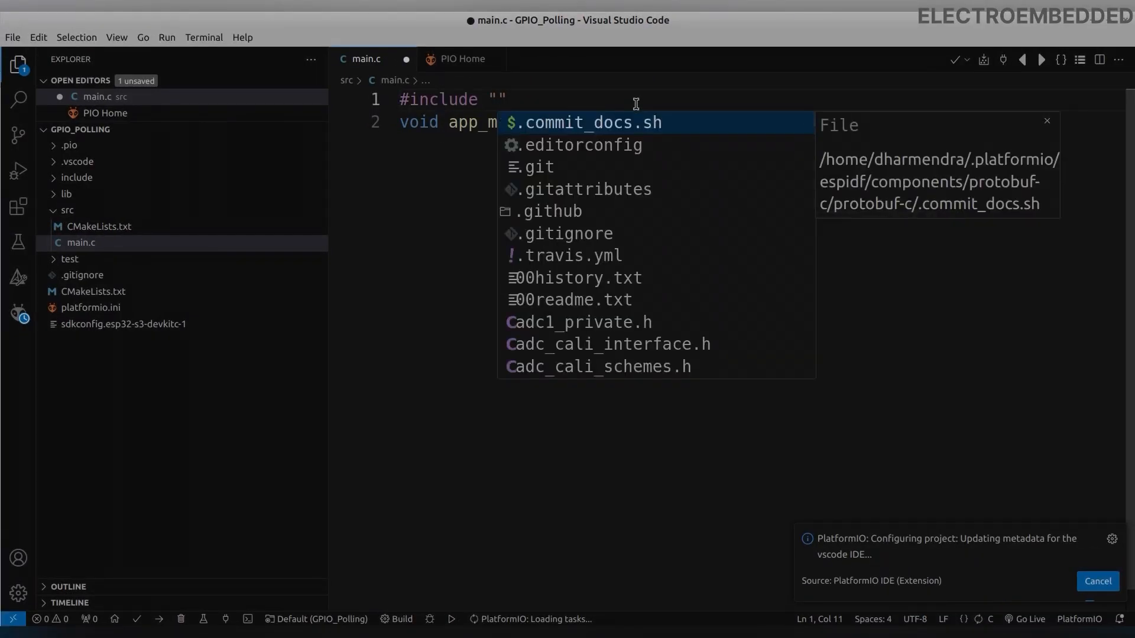
Type the driver/gpio.h include path in main.c.
{"action": "type", "text": "driver/GPI"}
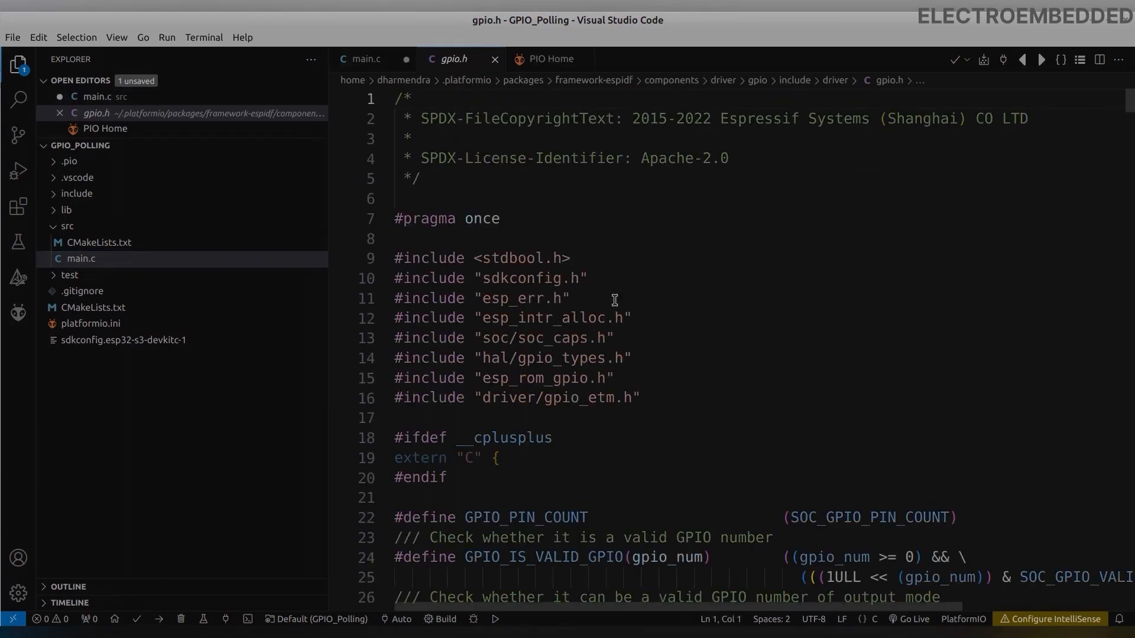
{"action": "scroll", "scroll_direction": "down", "scroll_amount": 3}
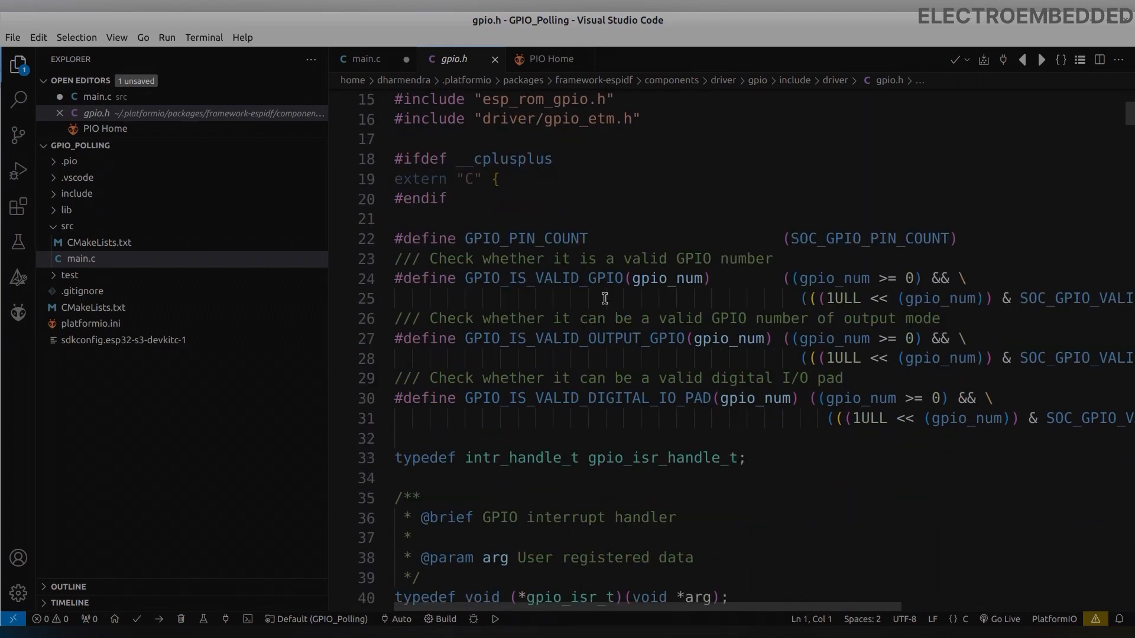
{"action": "scroll", "scroll_direction": "down", "scroll_amount": 3}
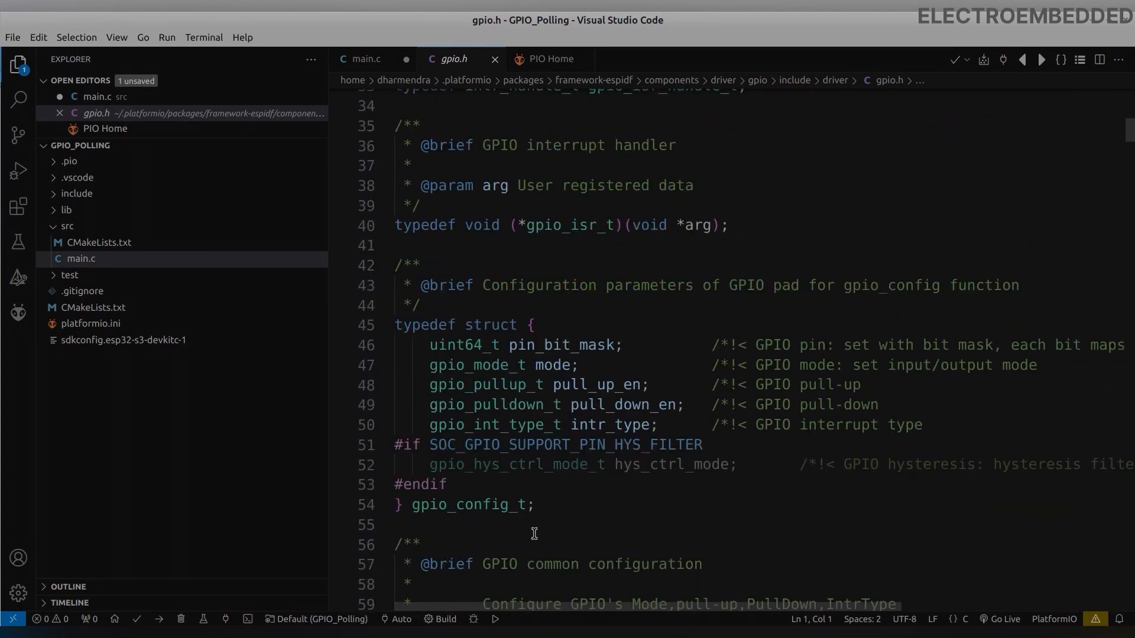
{"action": "left_click_drag", "start_coordinate": [394, 264], "coordinate": [534, 504]}
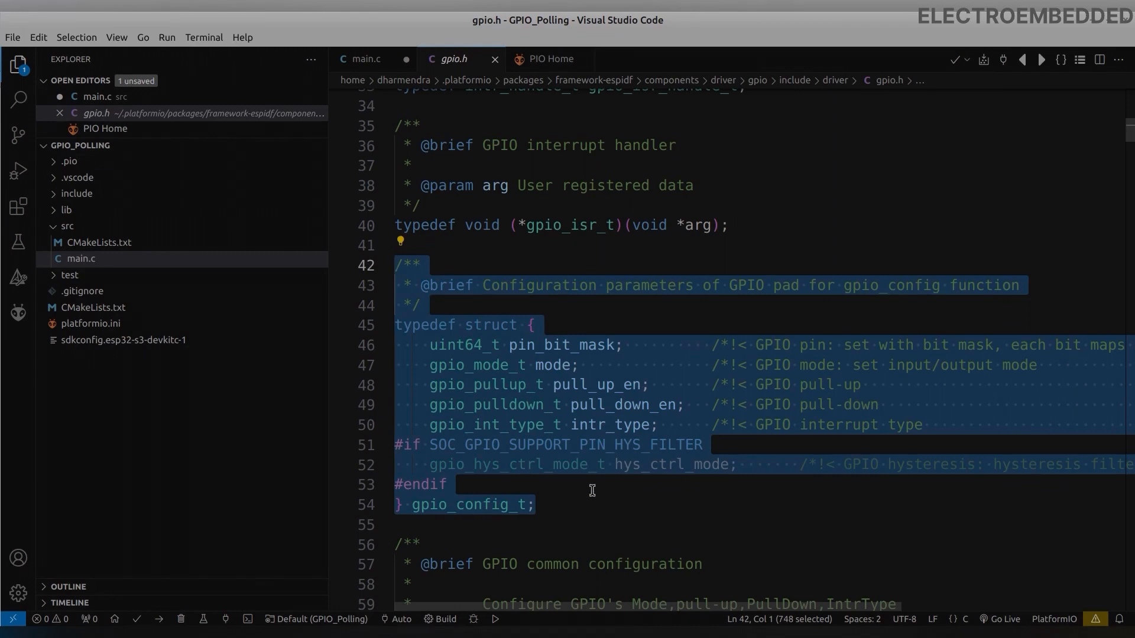
{"action": "scroll", "scroll_direction": "down", "scroll_amount": 3}
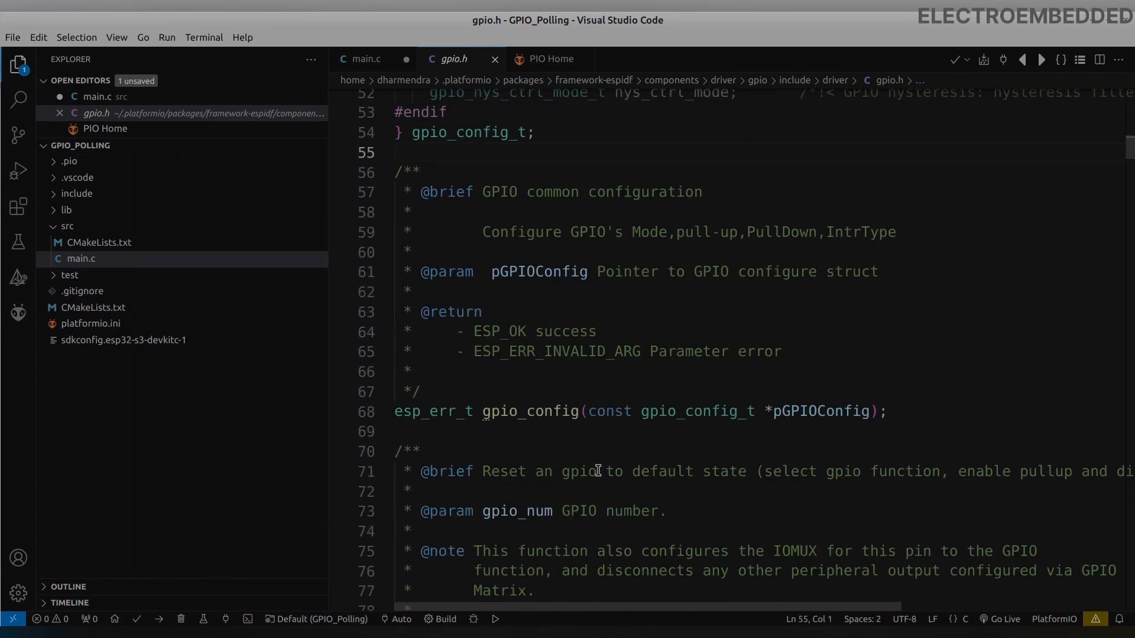
{"action": "scroll", "scroll_direction": "down", "scroll_amount": 3}
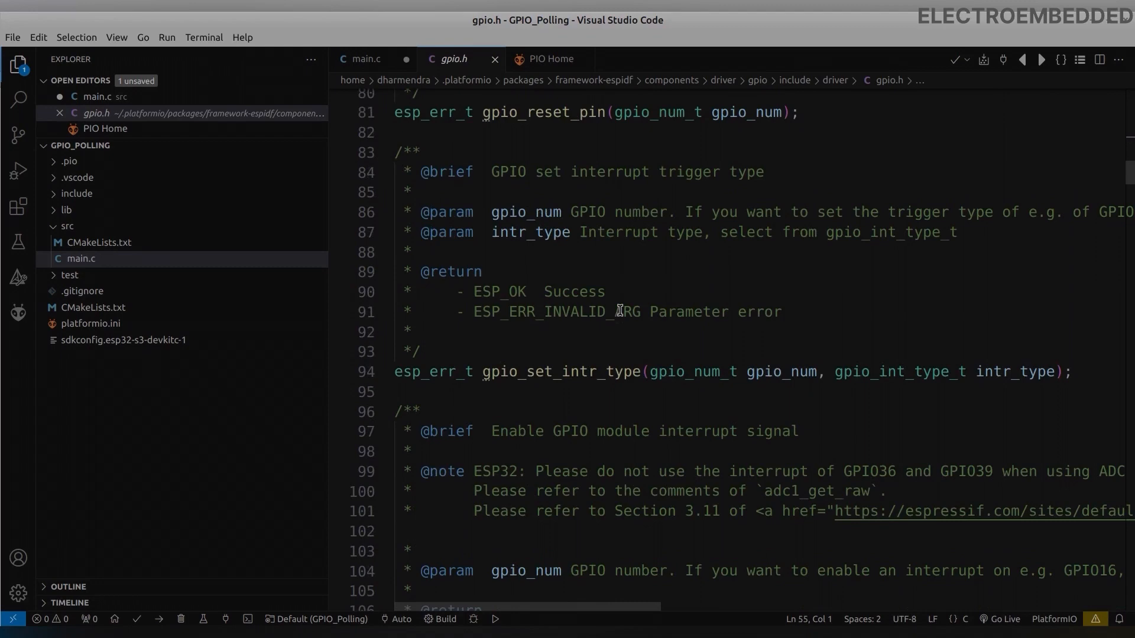
{"action": "scroll", "scroll_direction": "down", "scroll_amount": 3}
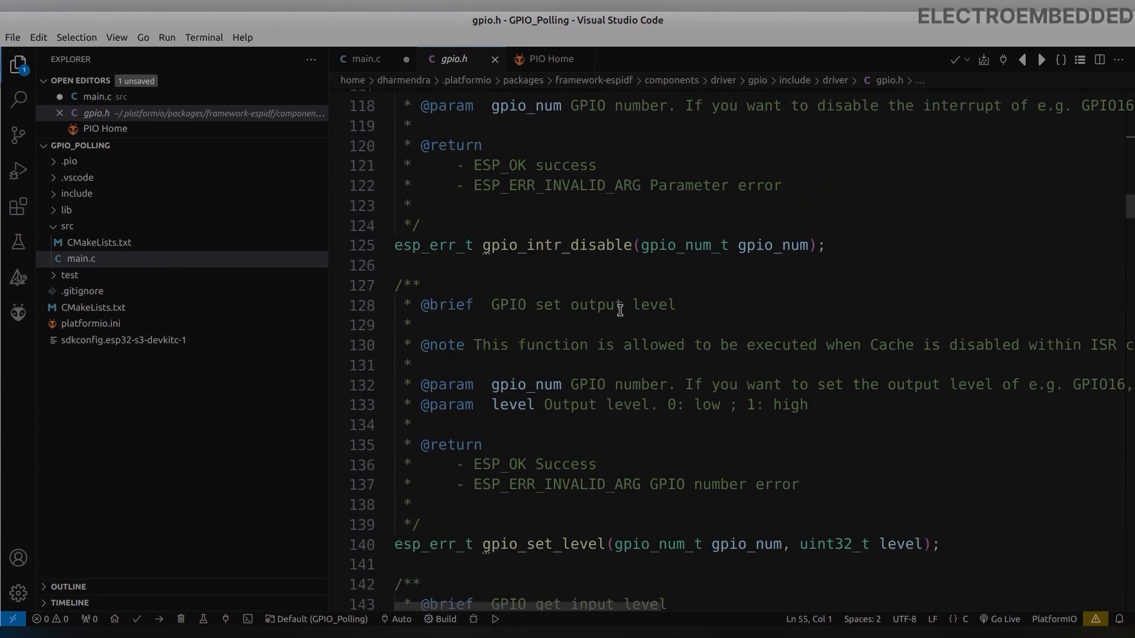
{"action": "scroll", "scroll_direction": "down", "scroll_amount": 3}
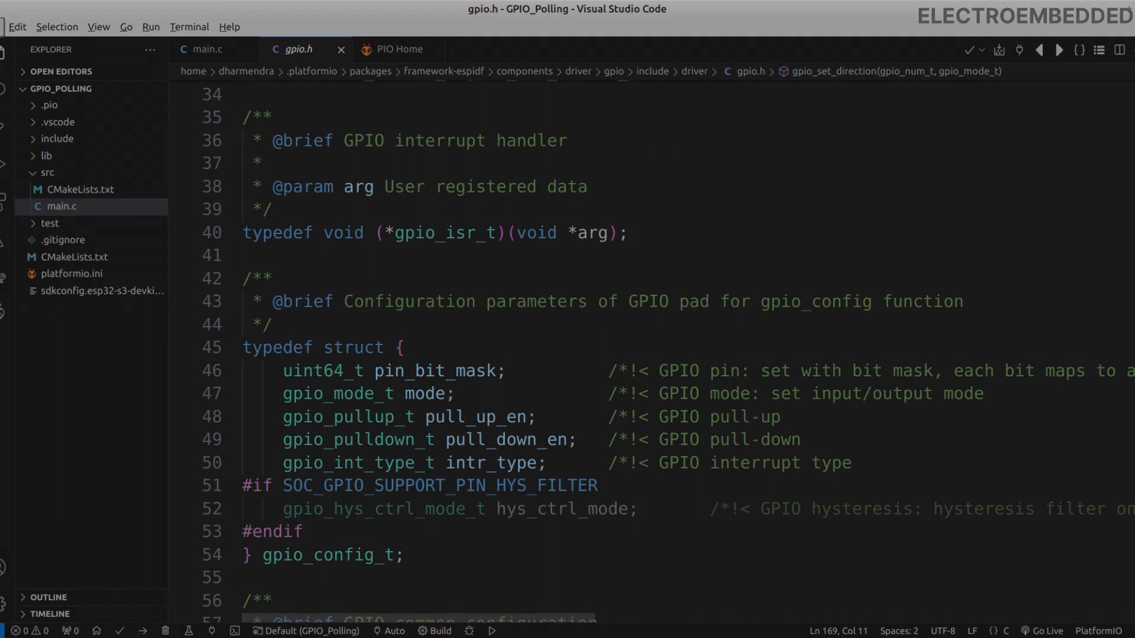
{"action": "scroll", "scroll_direction": "down", "scroll_amount": 3}
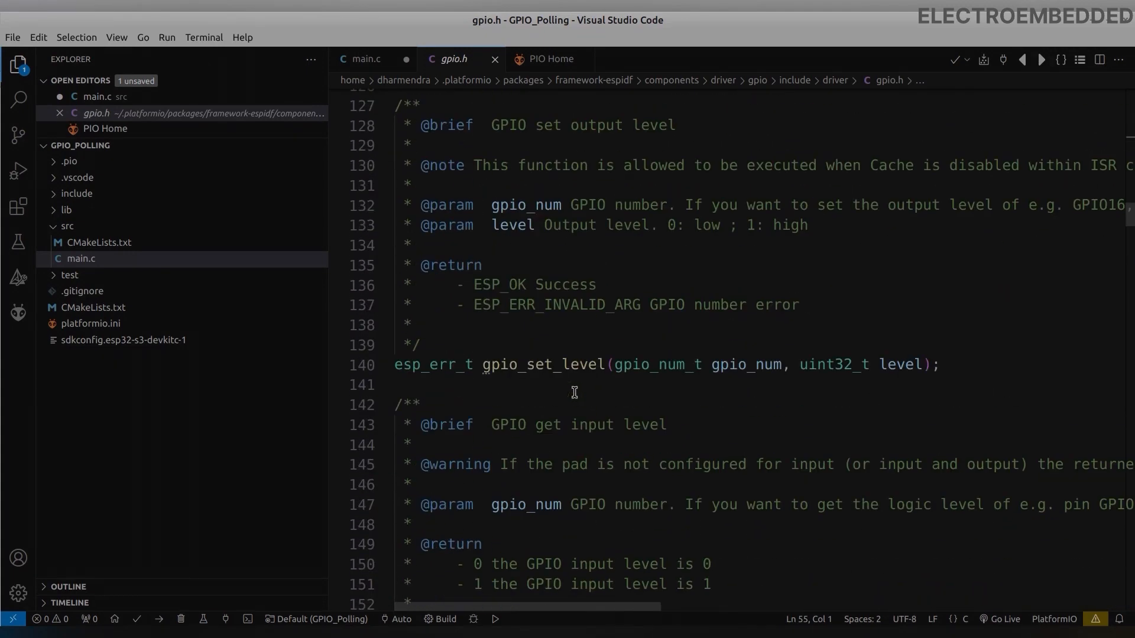
{"action": "scroll", "scroll_direction": "down", "scroll_amount": 3}
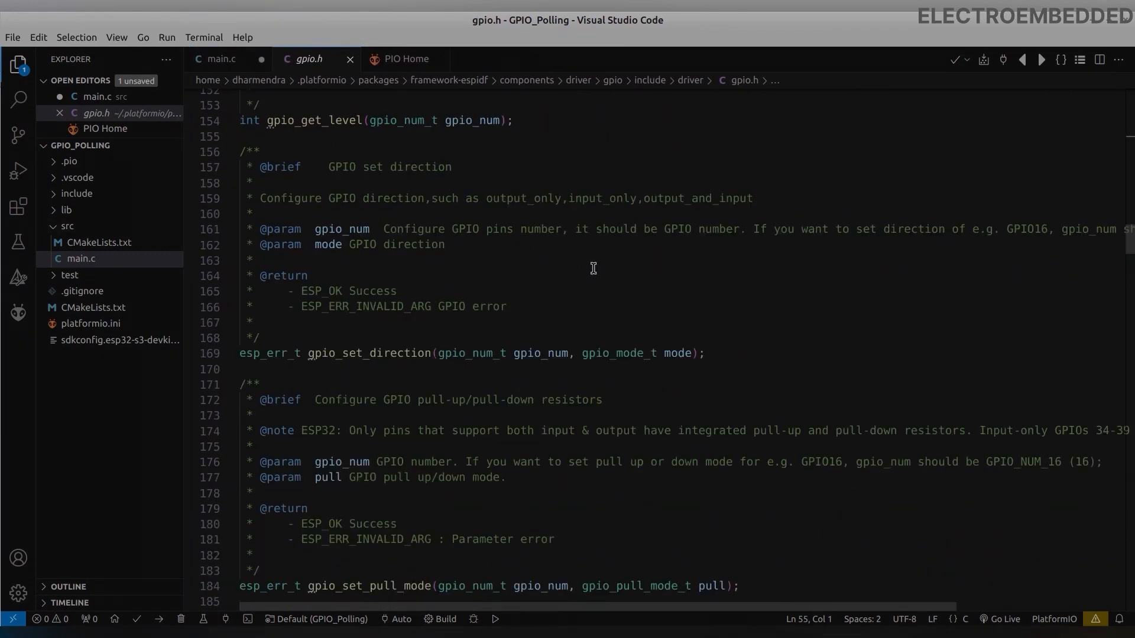
{"action": "scroll", "scroll_direction": "down", "scroll_amount": 3}
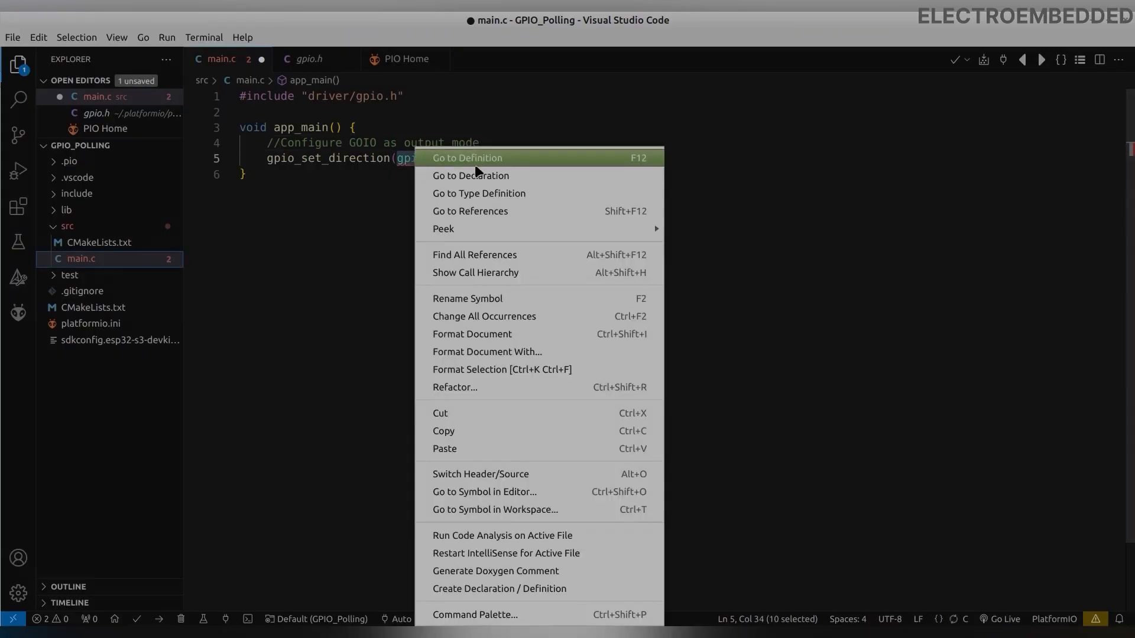
Look up GPIO_NUM_4 in gpio_types.h and pass it as the pin argument.
{"action": "left_click", "coordinate": [467, 158]}
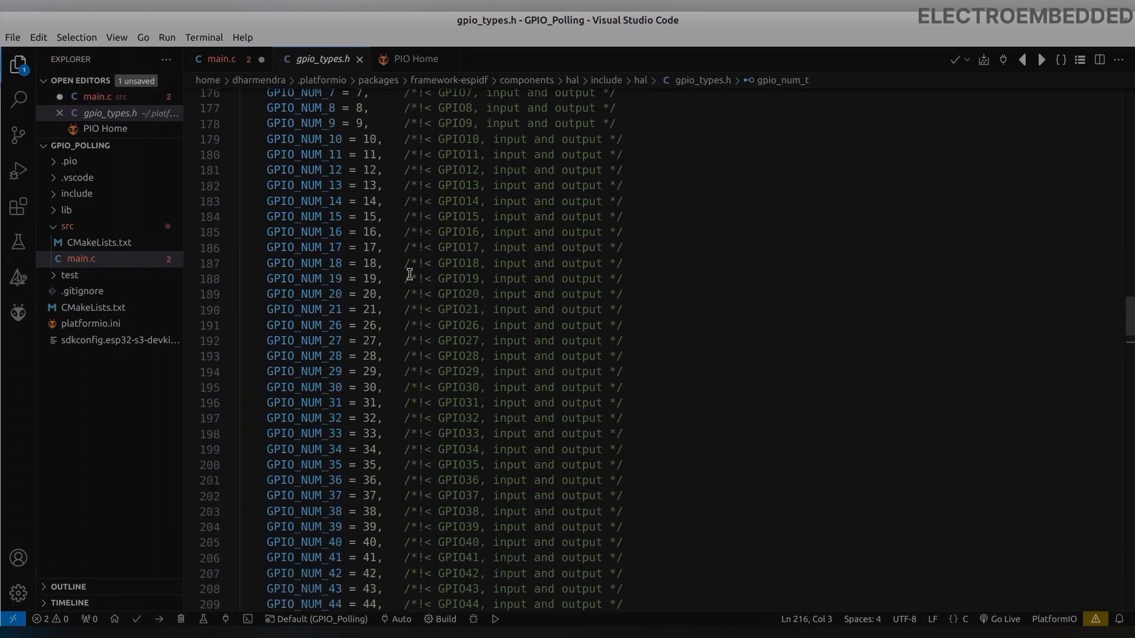
{"action": "double_click", "coordinate": [300, 232]}
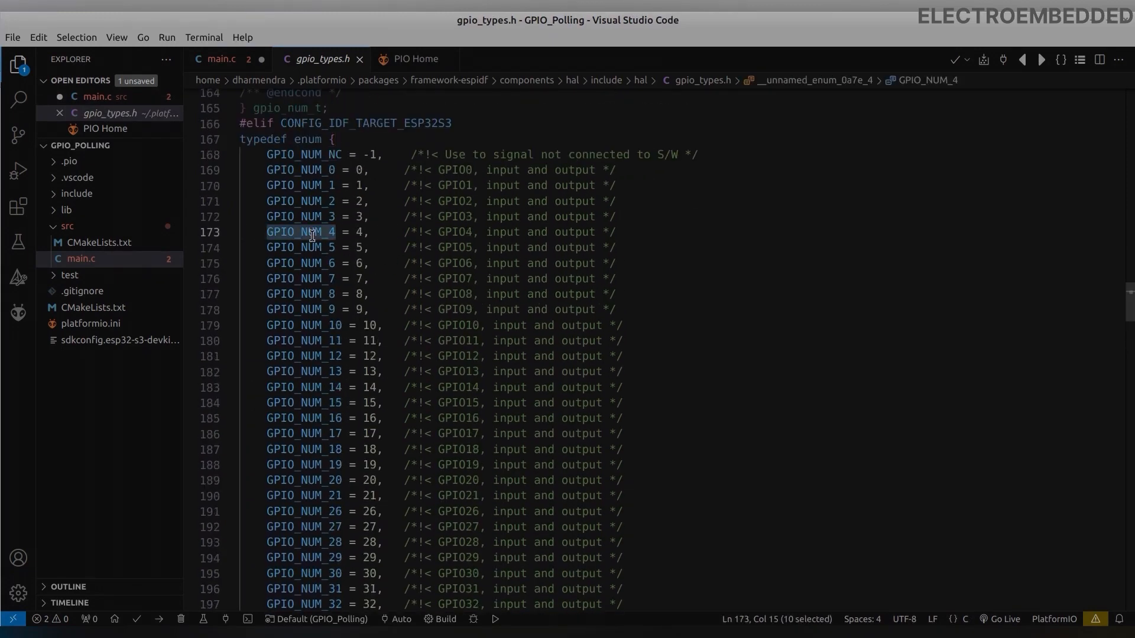
{"action": "left_click", "coordinate": [220, 58]}
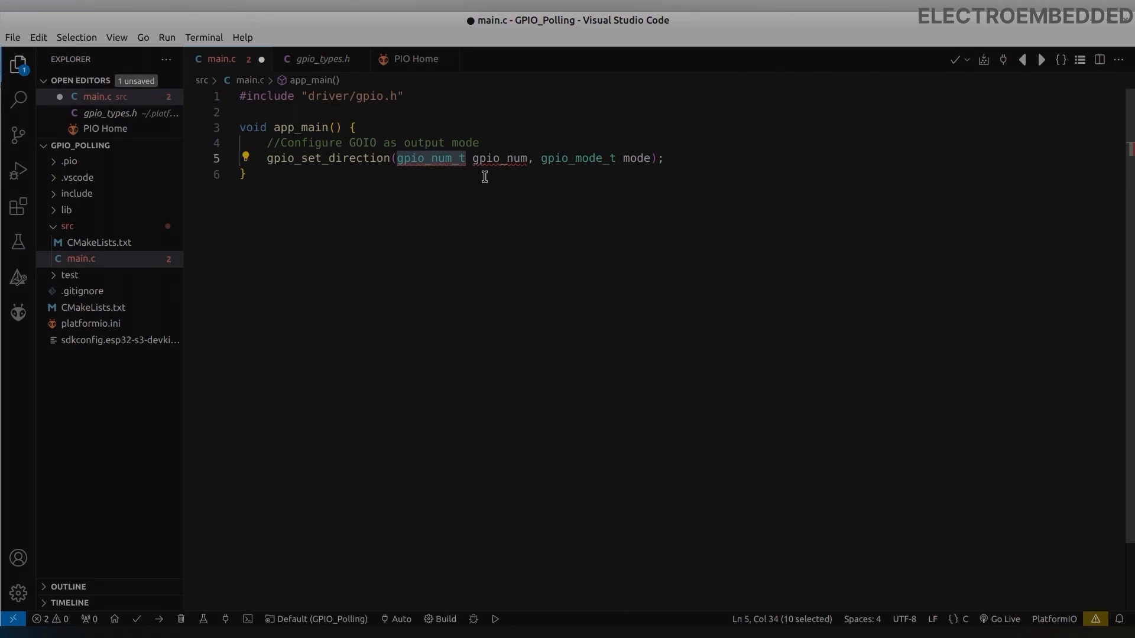
{"action": "type", "text": "GPIO_NUM_4"}
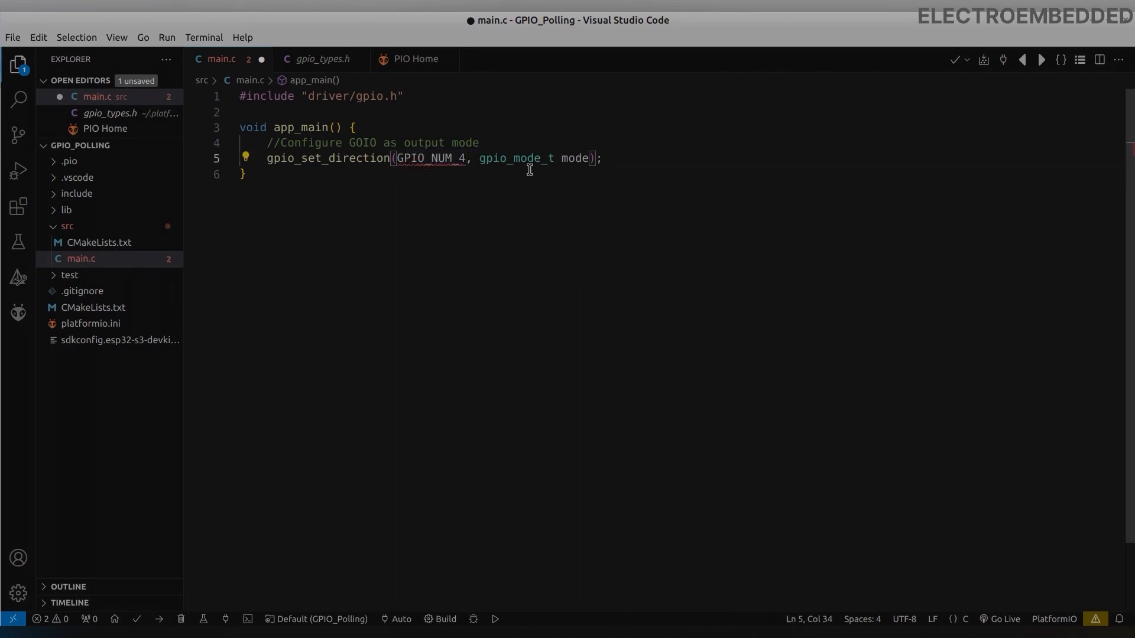
Look up the GPIO modes and pass GPIO_MODE_OUTPUT as the mode argument.
{"action": "left_click", "coordinate": [321, 58]}
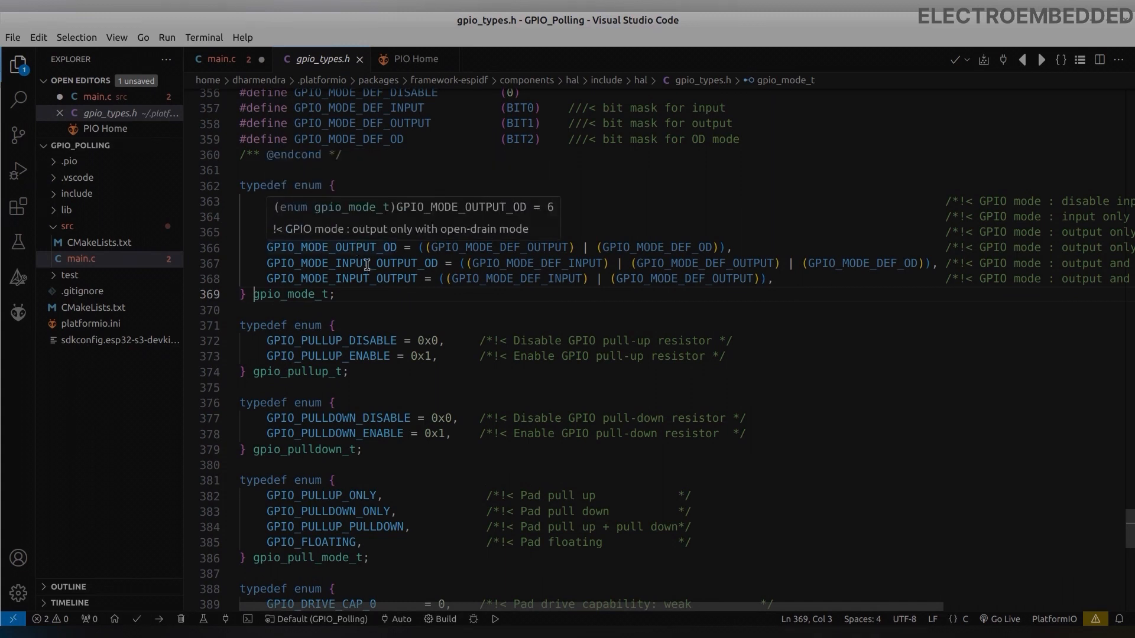
{"action": "double_click", "coordinate": [320, 231]}
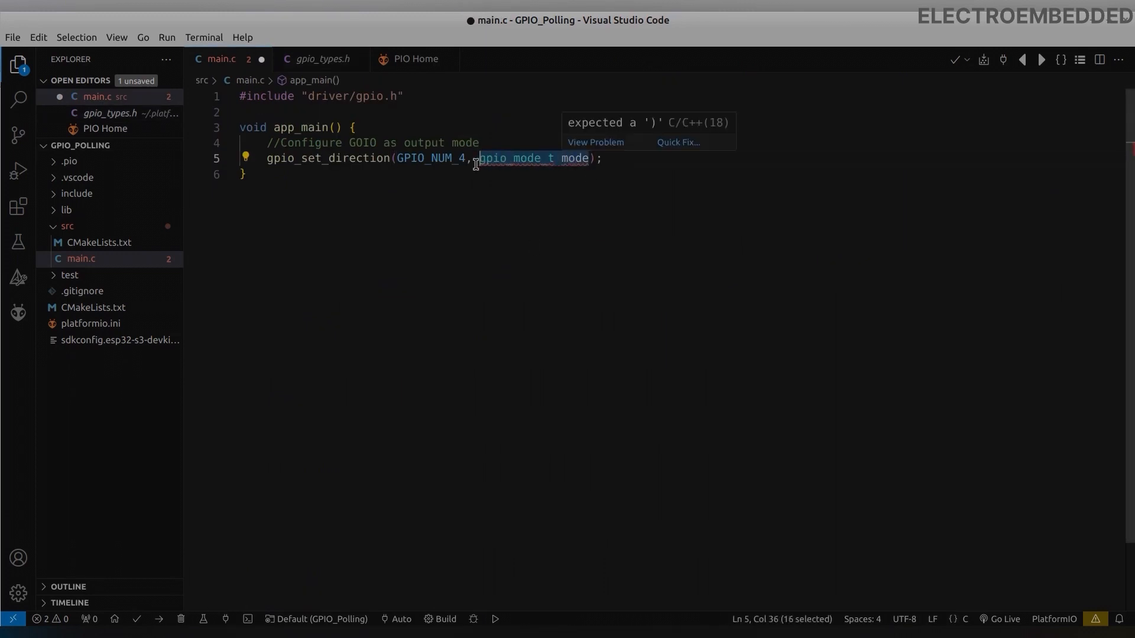
{"action": "type", "text": "GPIO_MODE_OUTPUT"}
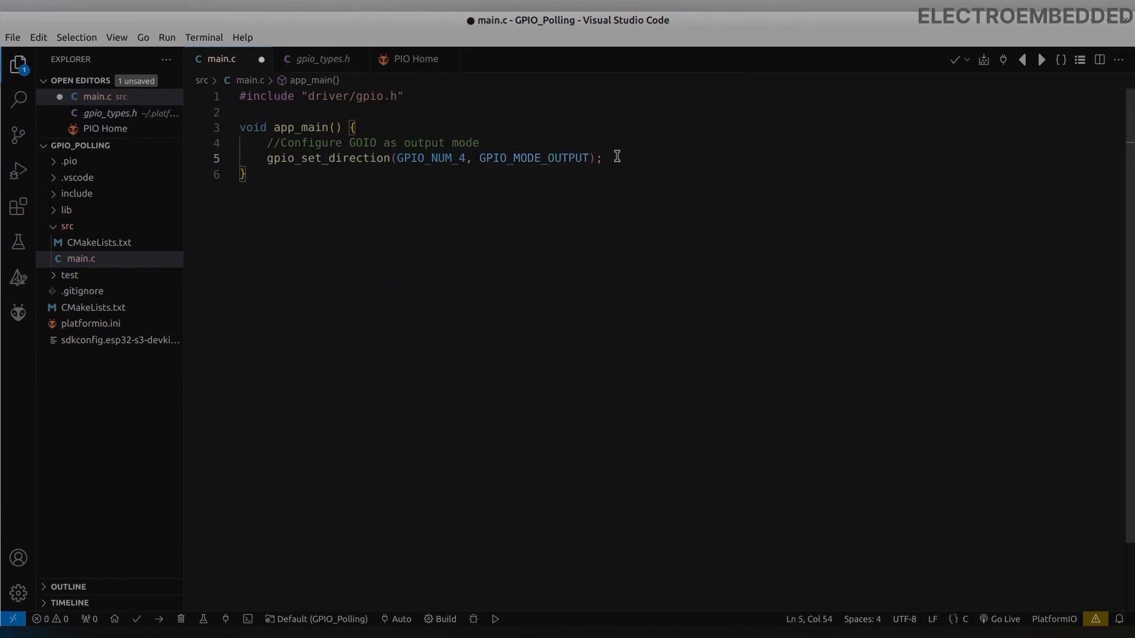
Add a while(1) loop with a //Write 1 comment and gpio_set_level(GPIO_NUM_4, 1).
{"action": "type", "text": "while (1"}
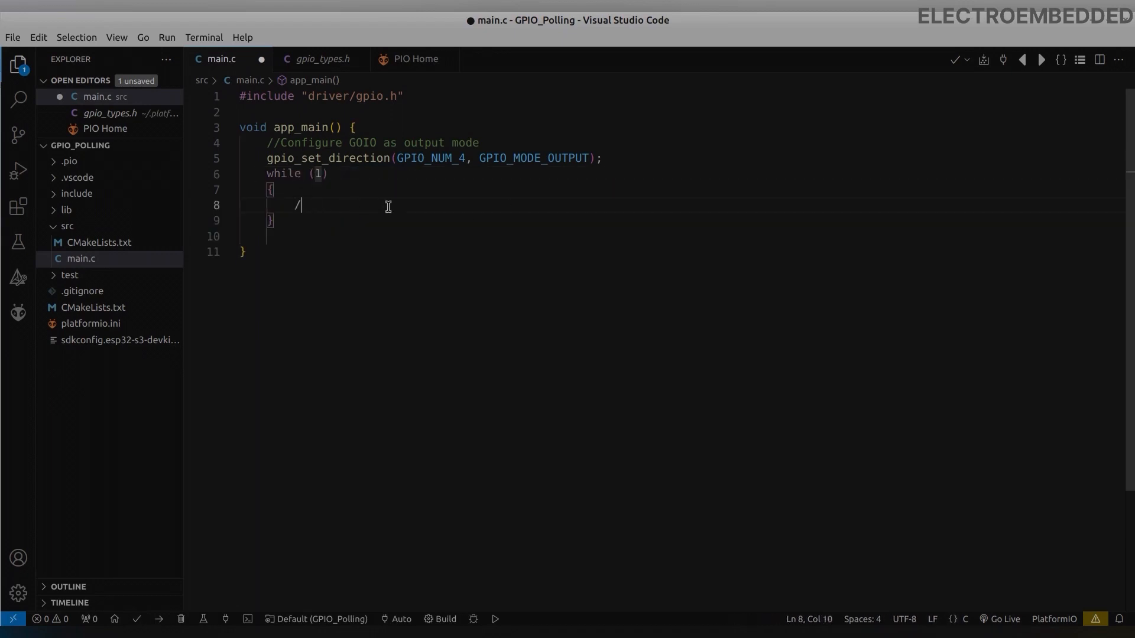
{"action": "type", "text": "/Write 1"}
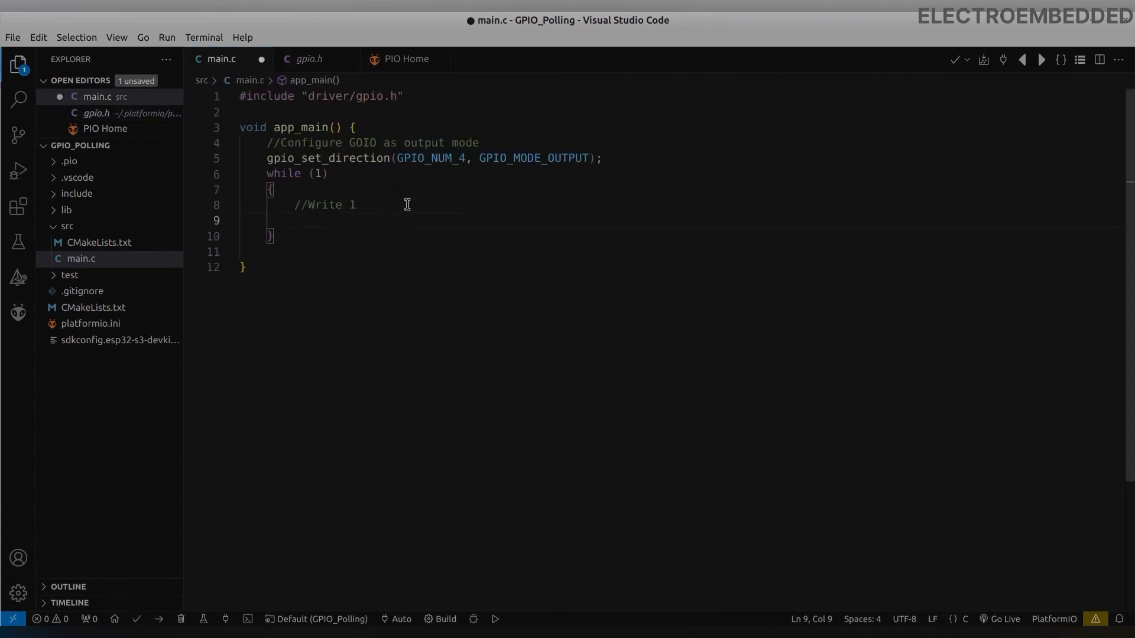
{"action": "type", "text": "gpio_set_level(gpio_num_t gpio_num, uint32_t level);"}
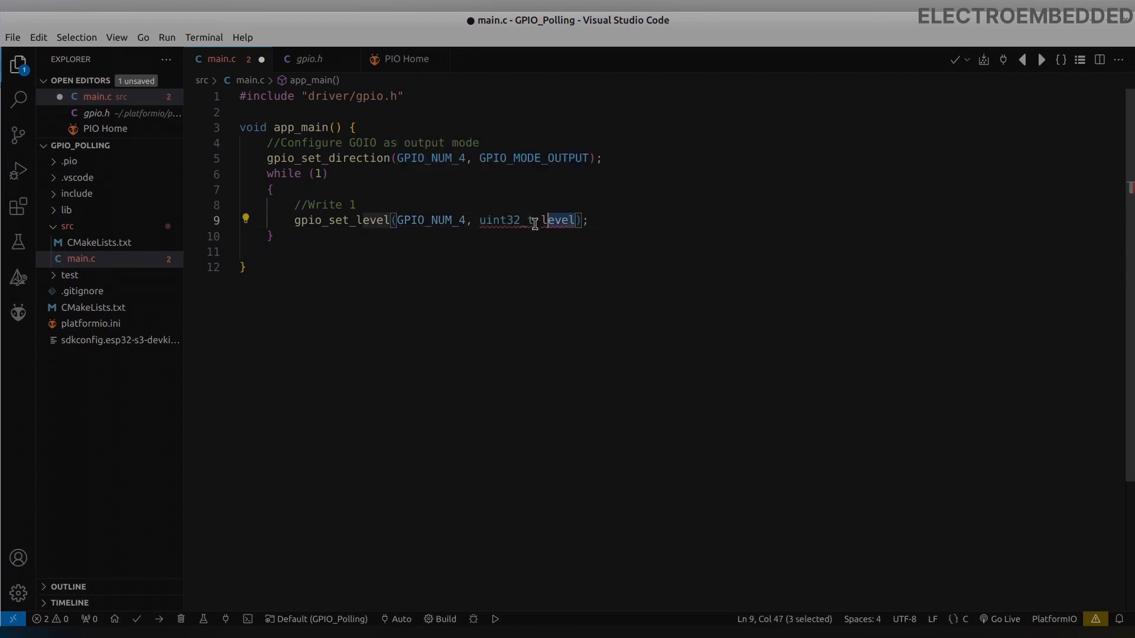
{"action": "key", "text": "Delete"}
{"action": "type", "text": "1"}
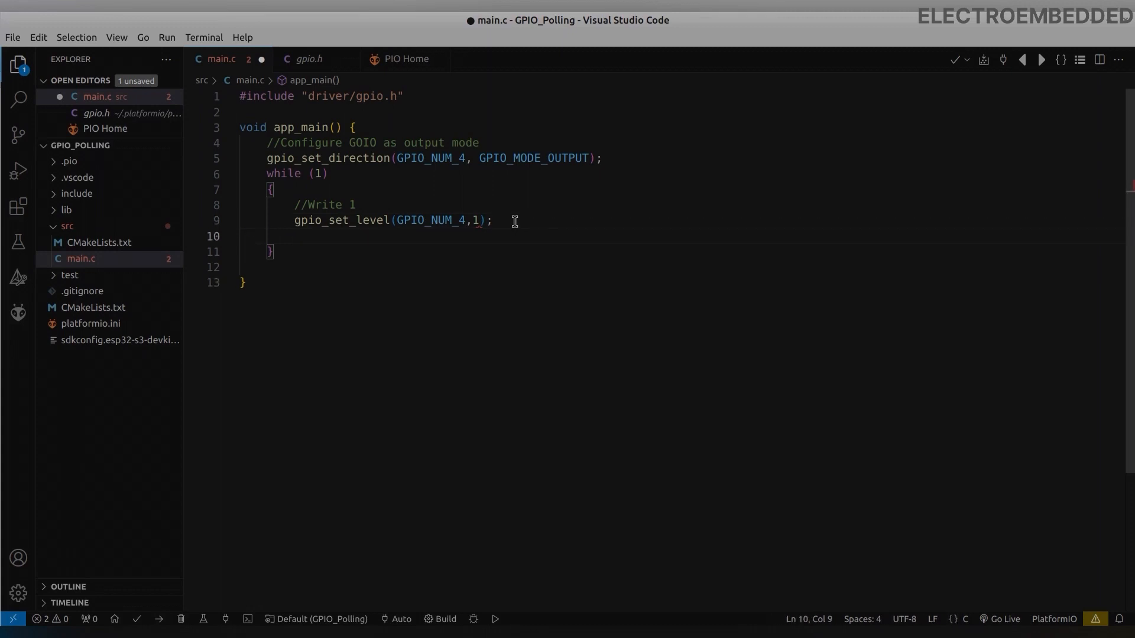
{"action": "type", "text": "v"}
{"action": "left_click", "coordinate": [680, 112]}
{"action": "type", "text": "#"}
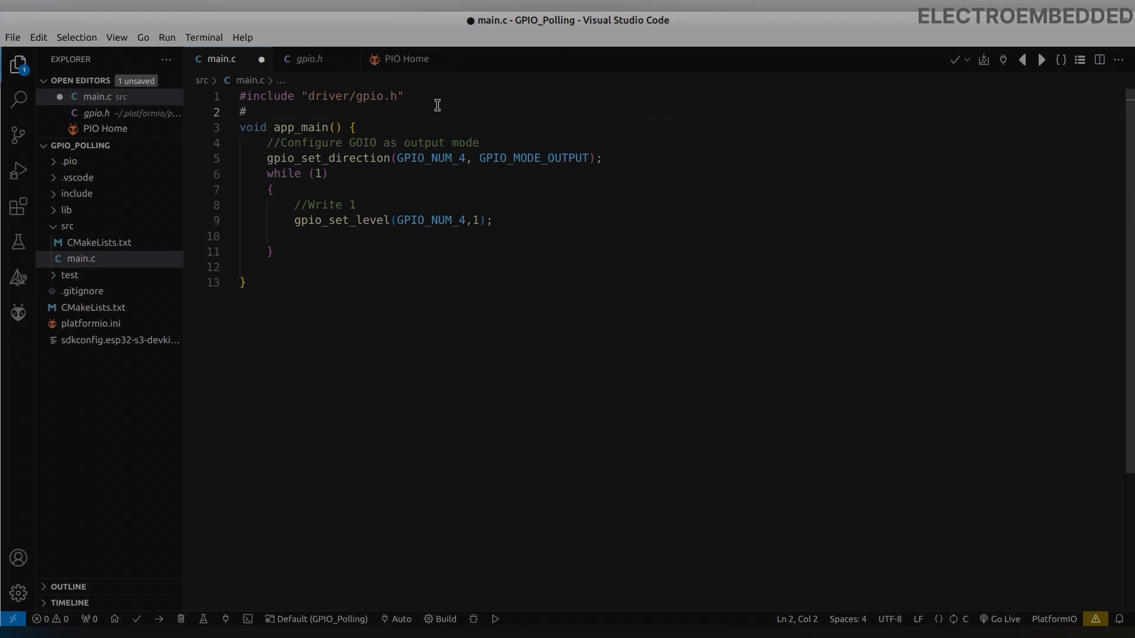
Add an #include for the freertos/task.h header to main.c.
{"action": "type", "text": "include \"freertos/FreeRTOS.h"}
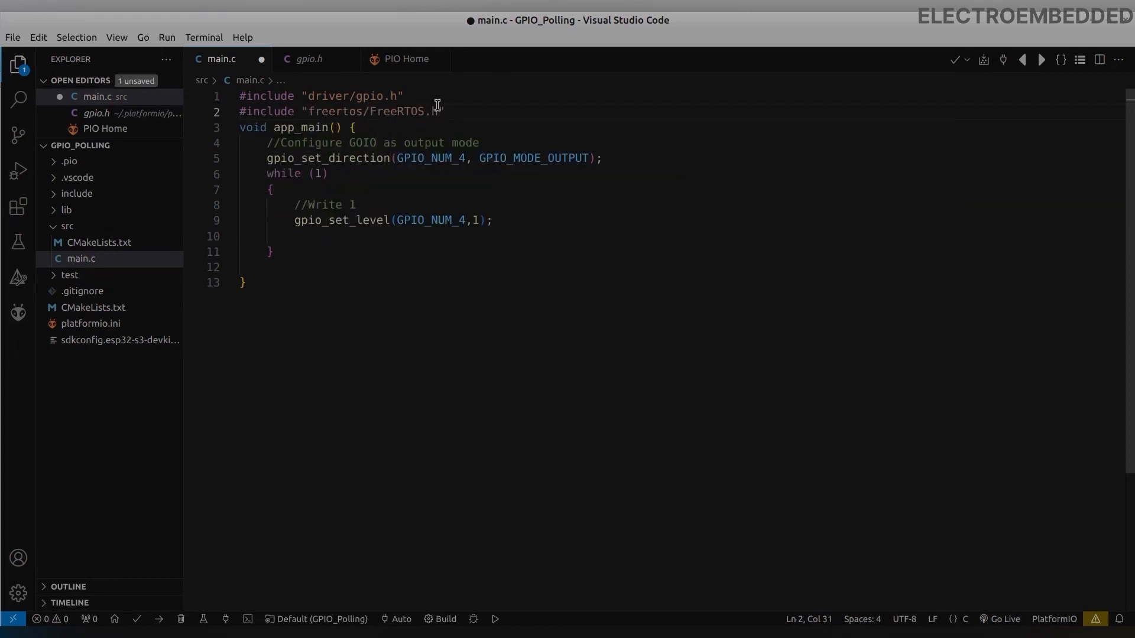
{"action": "type", "text": "#include"}
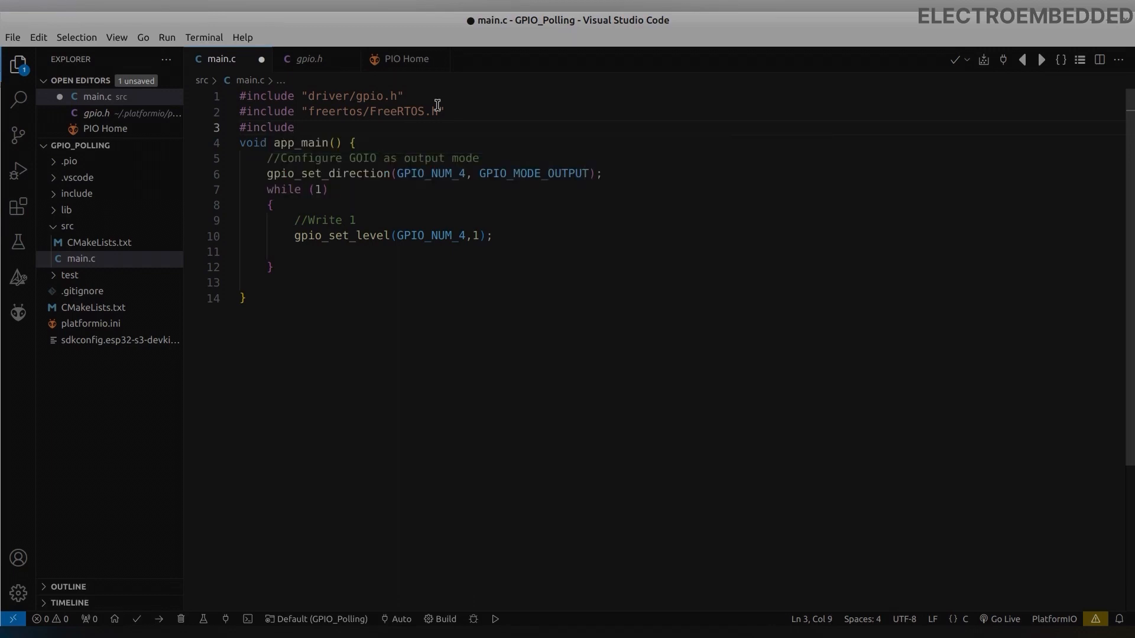
{"action": "type", "text": "\"freertos\""}
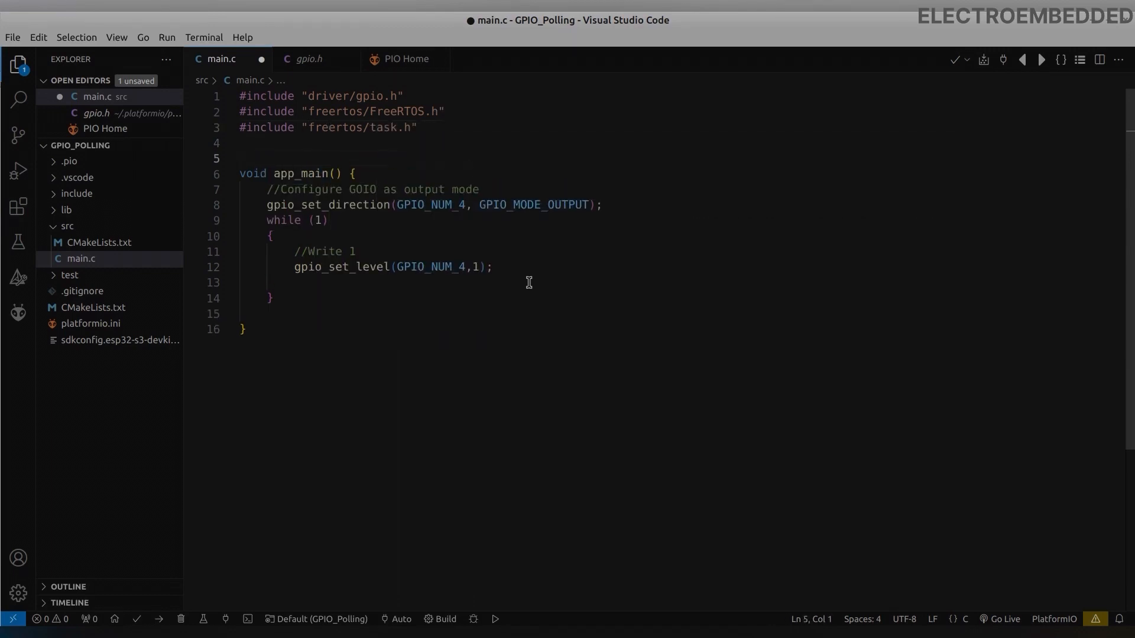
Add vTaskDelay(1000/portTICK_PERIOD_MS) delays and a Write 0 block setting level 0.
{"action": "type", "text": "vTaskDelay"}
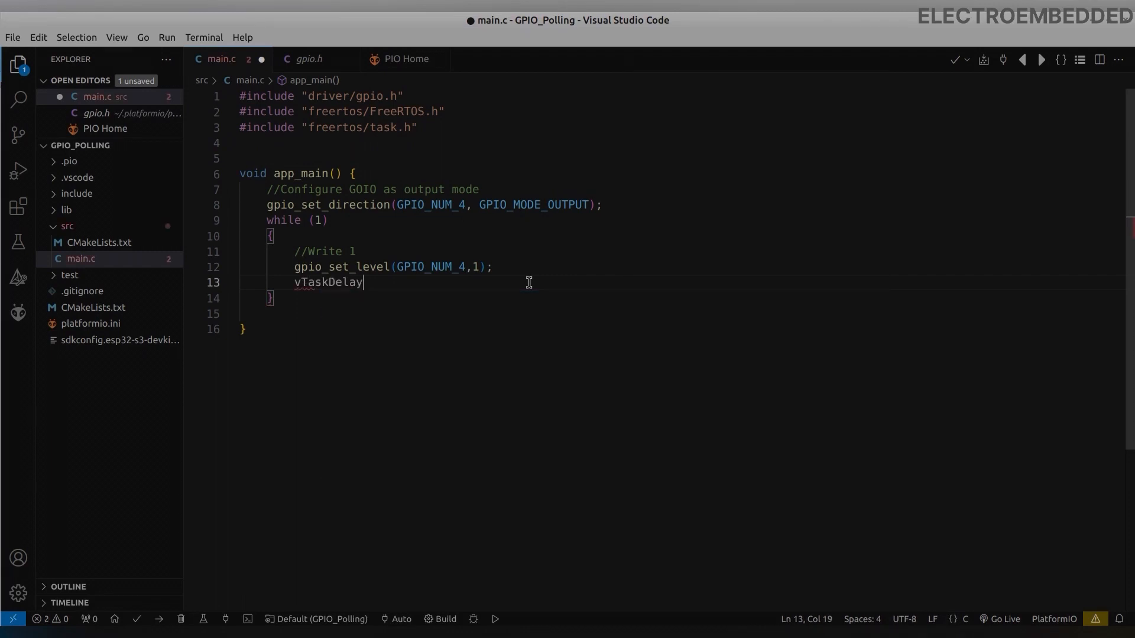
{"action": "type", "text": "("}
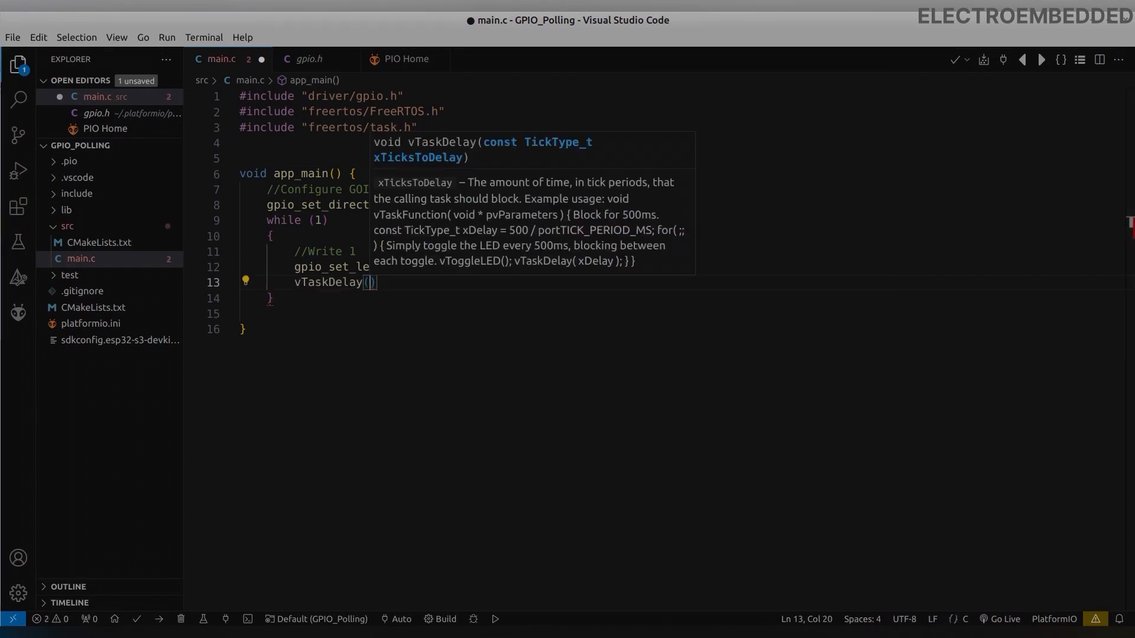
{"action": "type", "text": "100"}
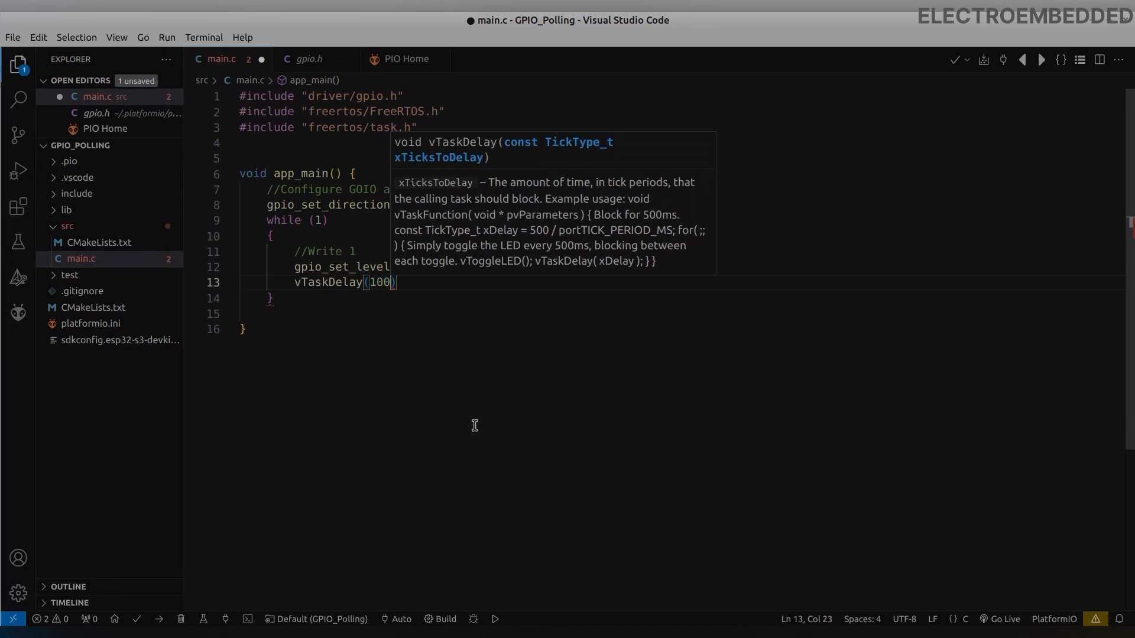
{"action": "type", "text": "000/portTICK_PERIOD_MS"}
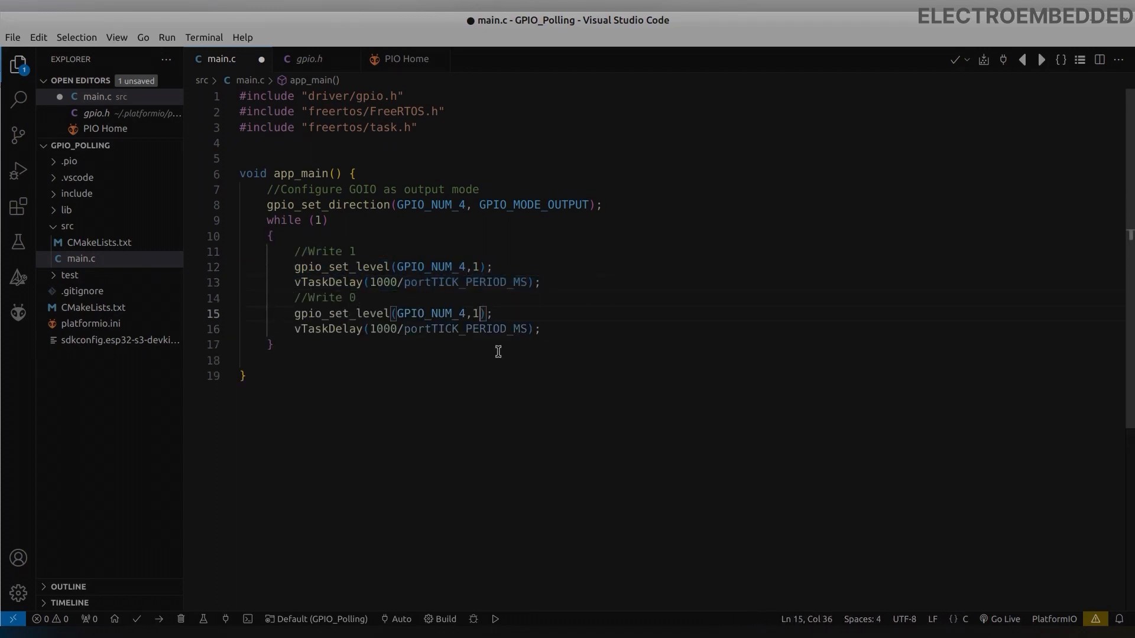
{"action": "type", "text": "0"}
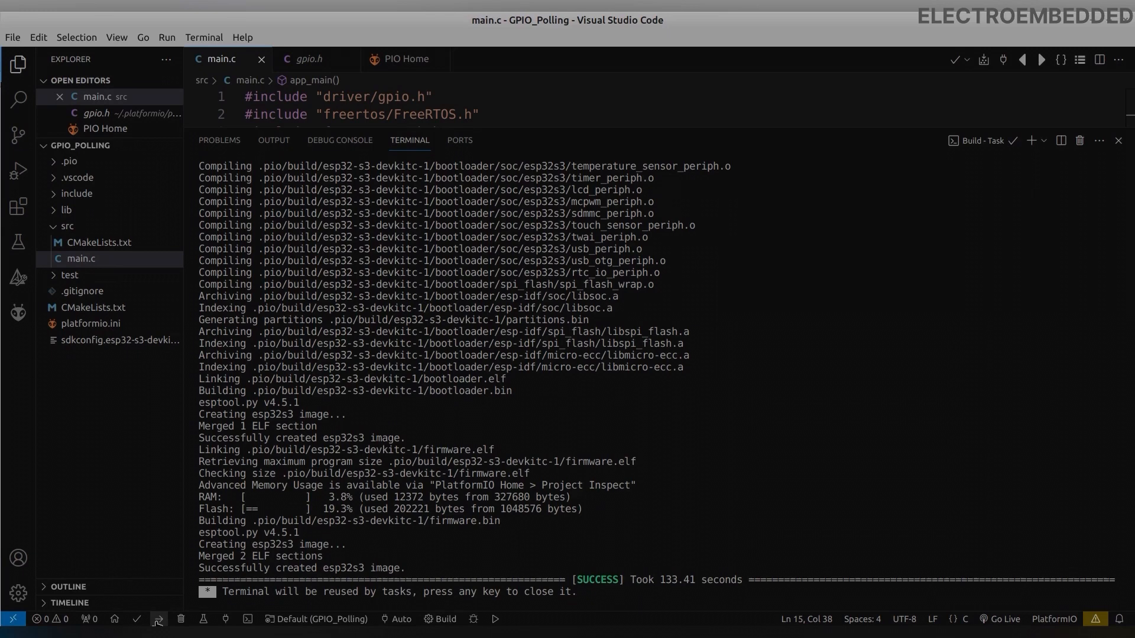
Upload the built GPIO_Polling firmware to the ESP32-S3 board.
{"action": "left_click", "coordinate": [187, 619]}
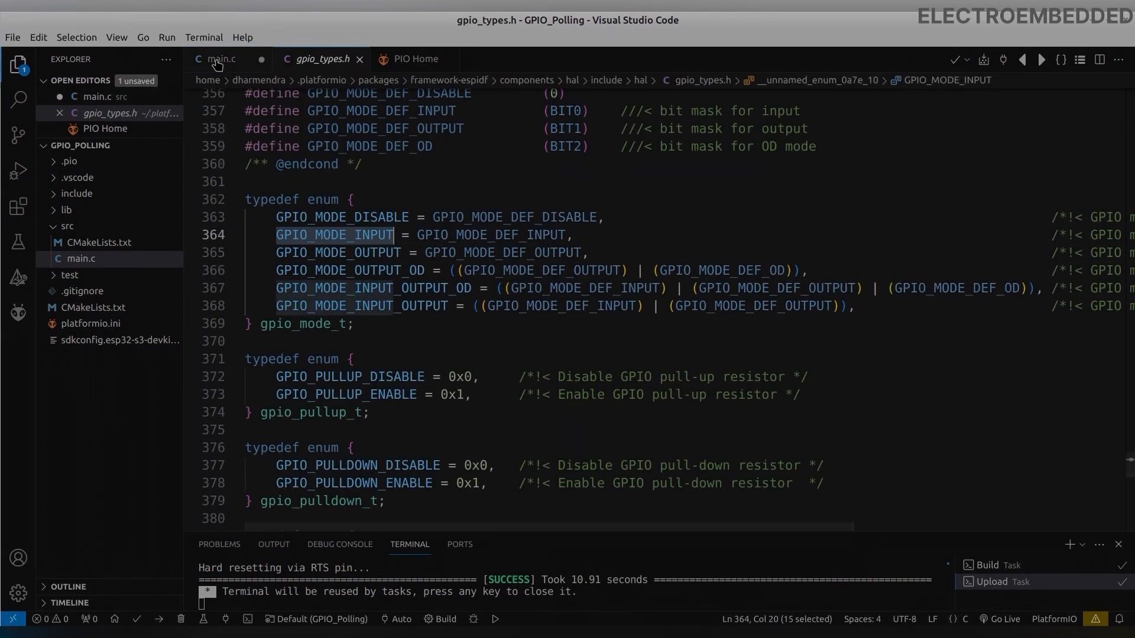
Switch back to editing main.c.
{"action": "left_click", "coordinate": [217, 58]}
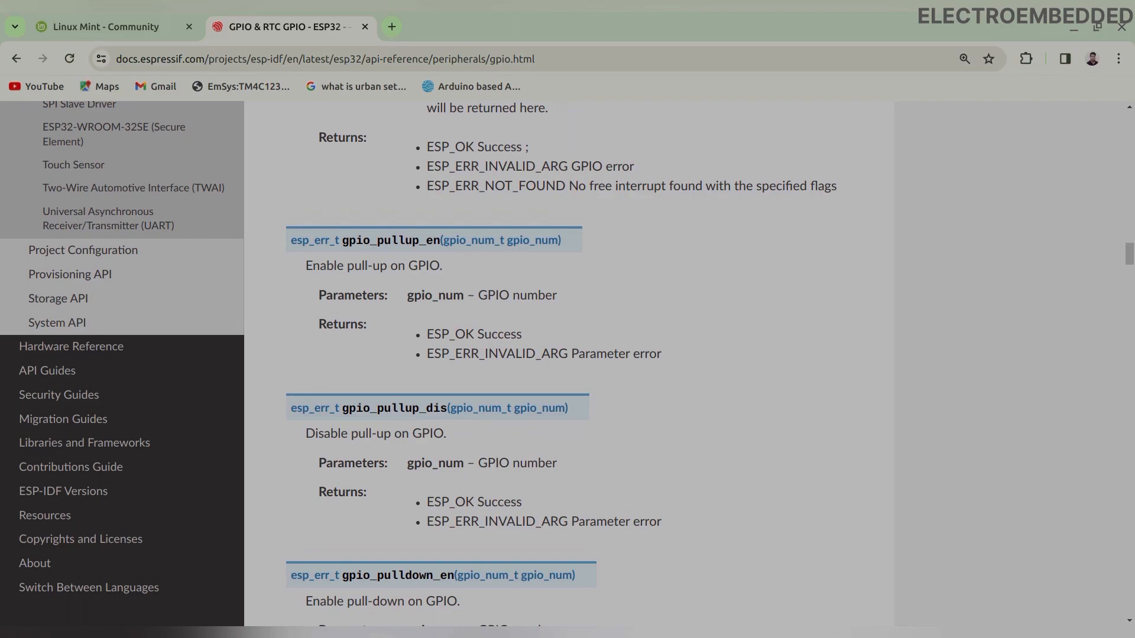
Scroll the GPIO reference down to gpio_pullup_en and gpio_pulldown_en.
{"action": "scroll", "scroll_direction": "down", "scroll_amount": 3}
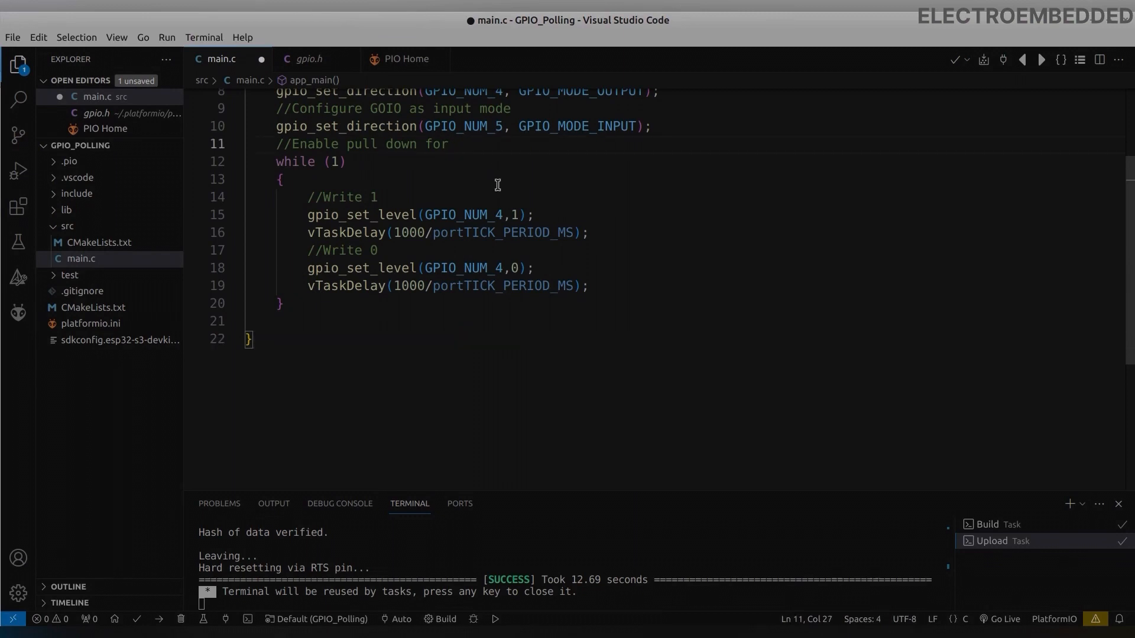
Finish the GPIO_NUM_5 pull-down comment and look up gpio_pulldown_en in gpio.h.
{"action": "key", "text": "BackSpace"}
{"action": "type", "text": " GPIO_NUM_5"}
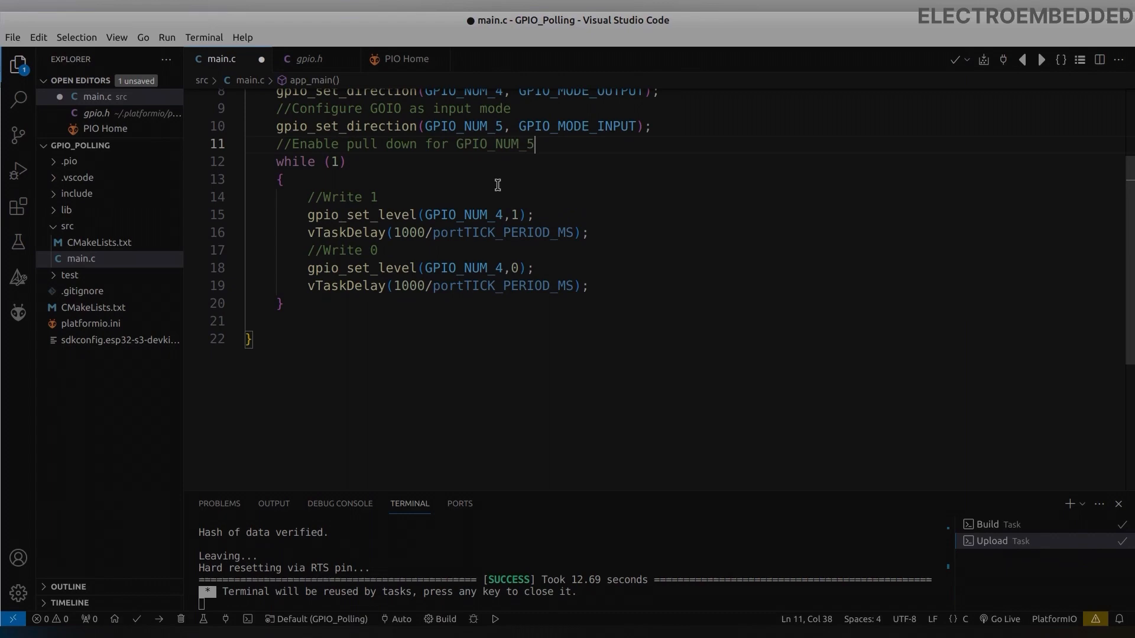
{"action": "key", "text": "enter"}
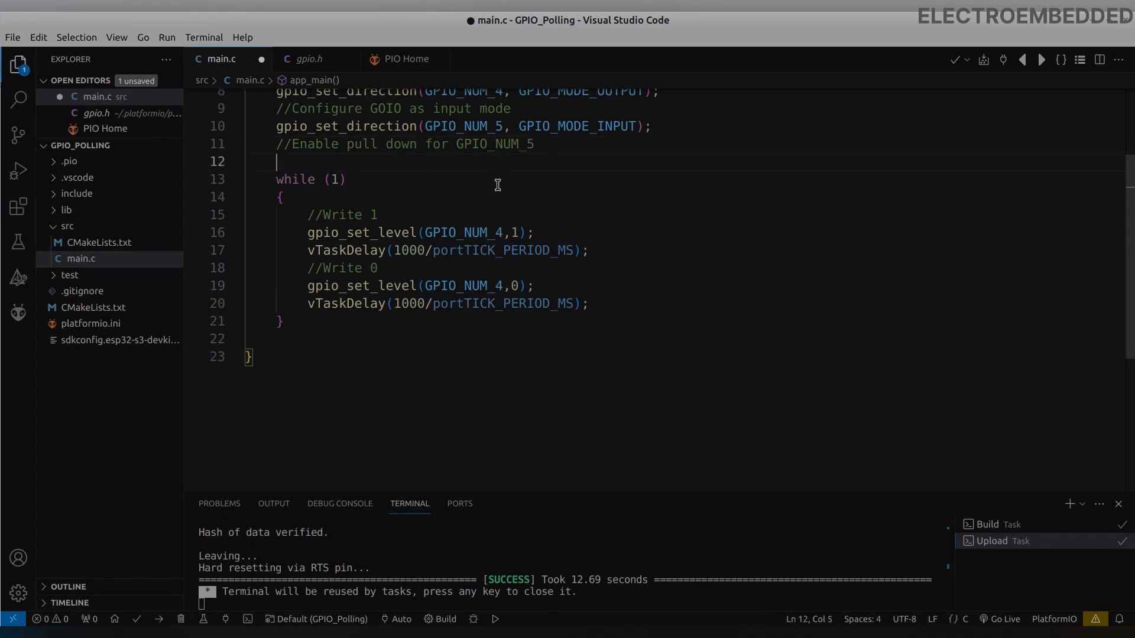
{"action": "left_click", "coordinate": [332, 126]}
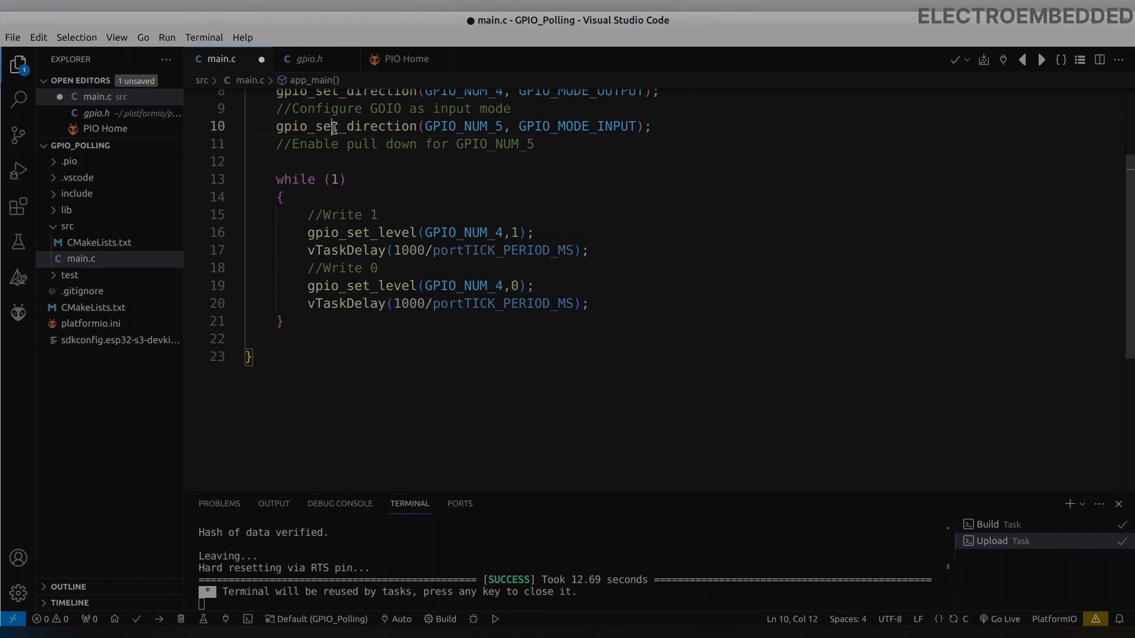
{"action": "left_click", "coordinate": [309, 58]}
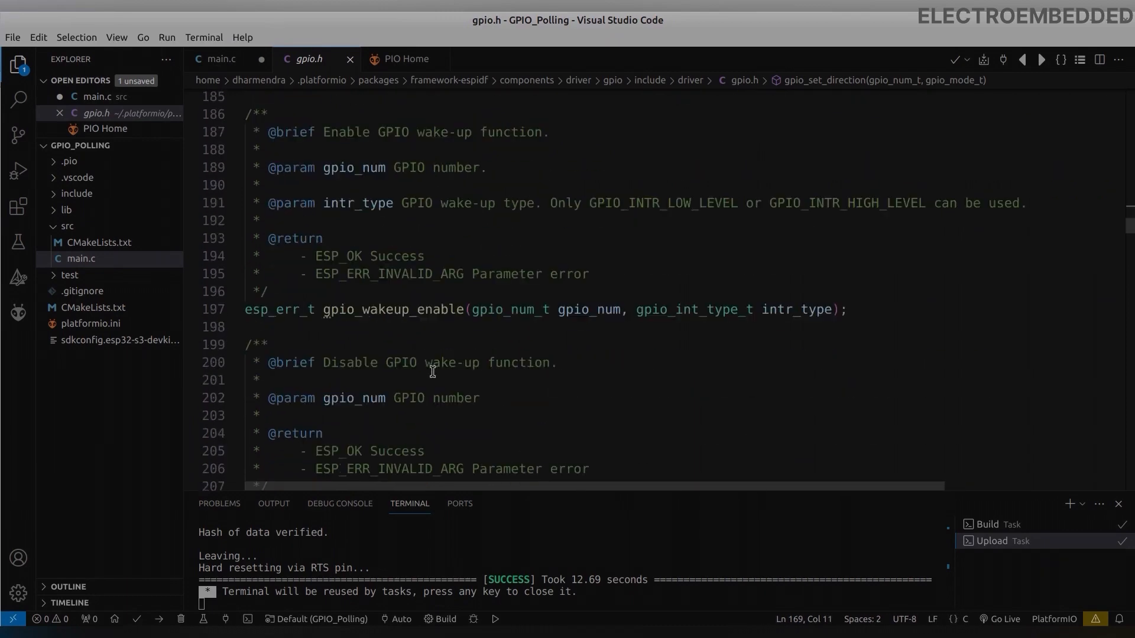
{"action": "scroll", "scroll_direction": "down", "scroll_amount": 3}
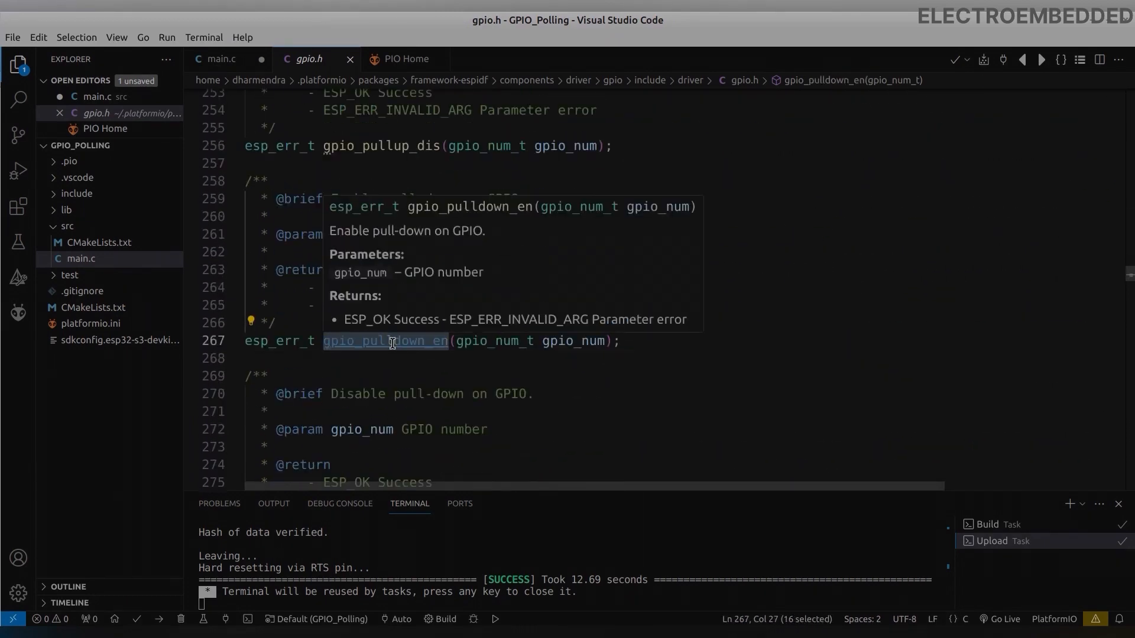
{"action": "left_click", "coordinate": [222, 58]}
{"action": "type", "text": "gpio_pulldown_en(GPIO_NUM_5);"}
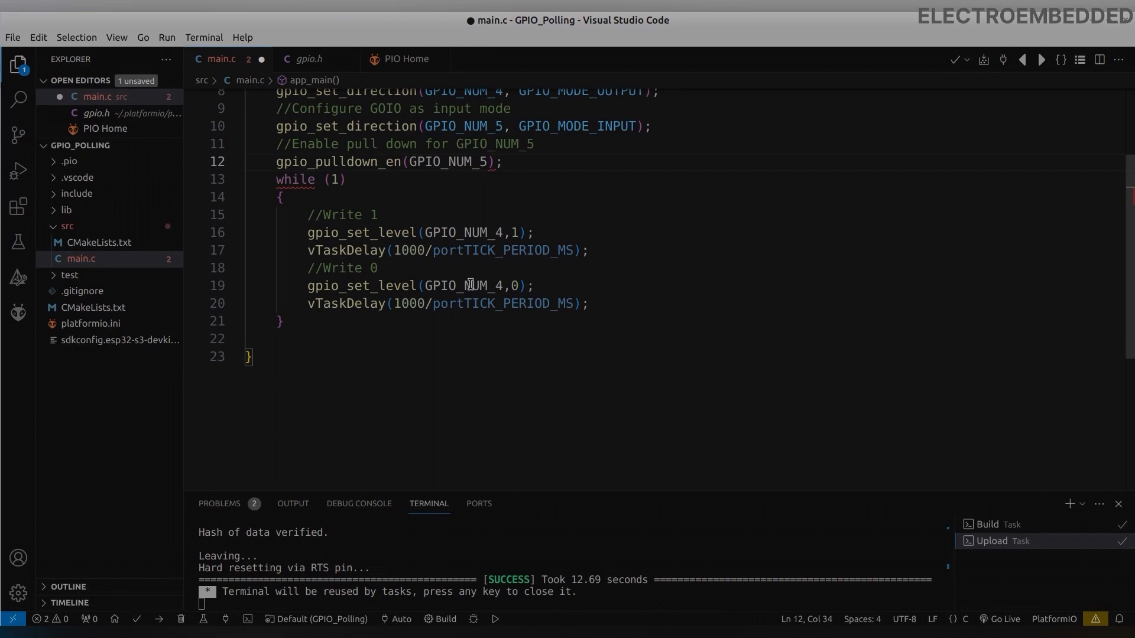
Comment out the five LED blink lines in the loop and type if() below them.
{"action": "left_click_drag", "start_coordinate": [308, 232], "coordinate": [589, 303]}
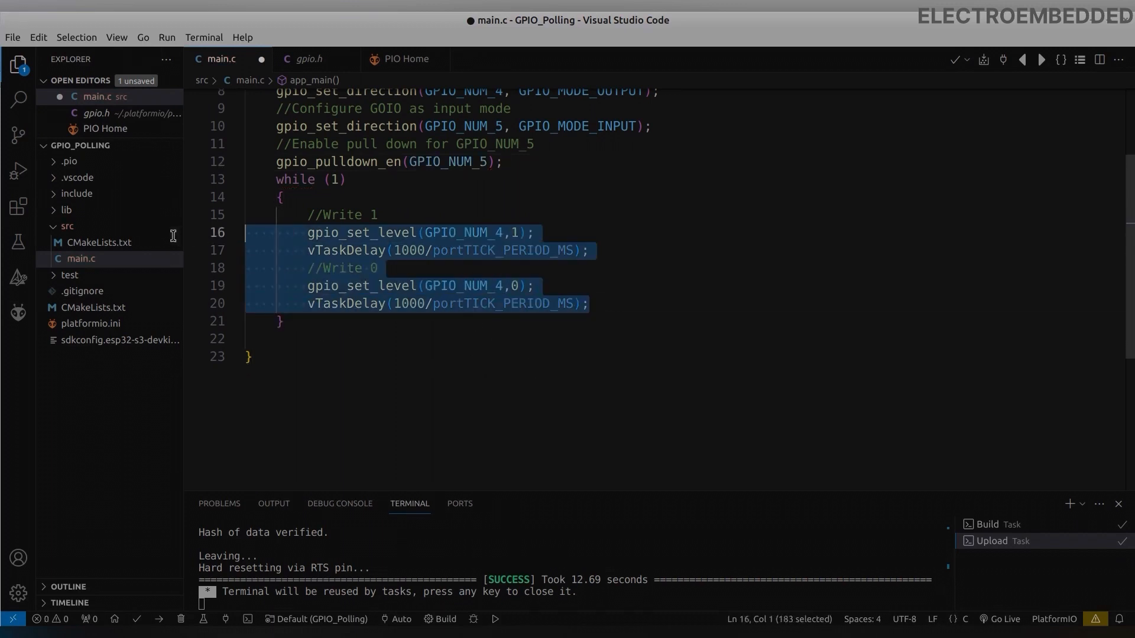
{"action": "key", "text": "ctrl+/"}
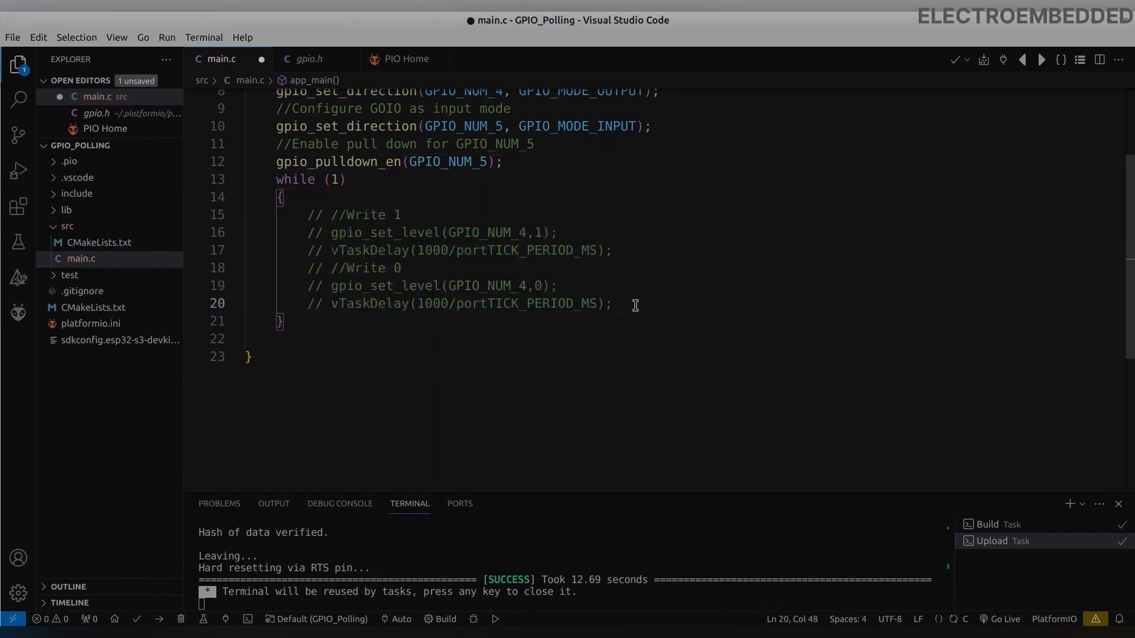
{"action": "type", "text": "if()"}
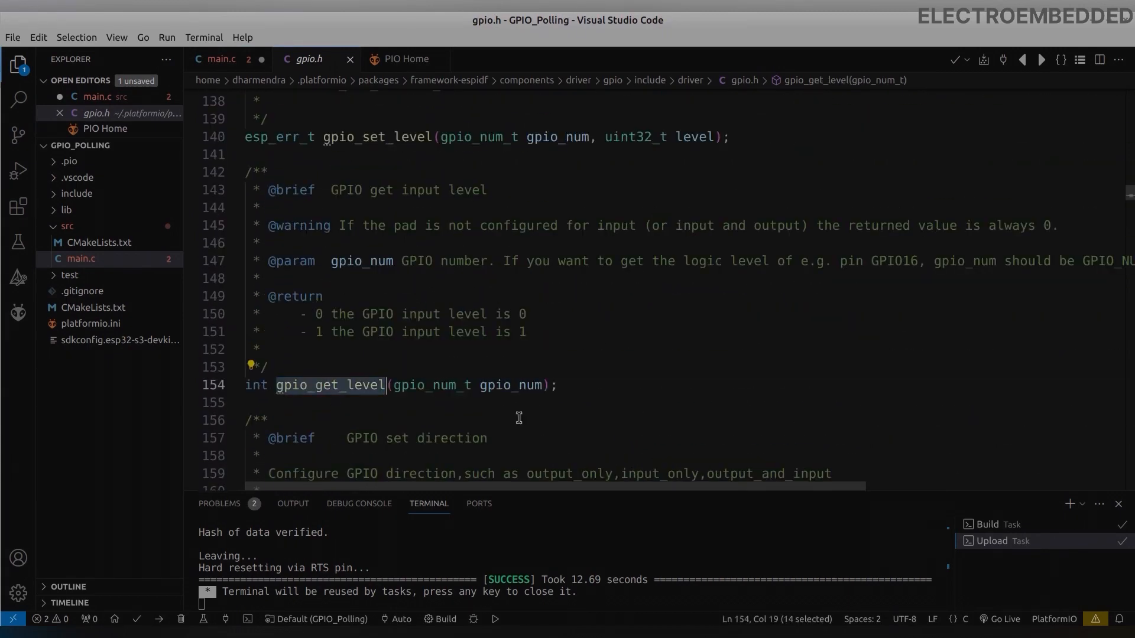
Test gpio_get_level(GPIO_NUM_5), set GPIO_NUM_4 to 1, and add Turn ON/OFF comments.
{"action": "left_click", "coordinate": [216, 58]}
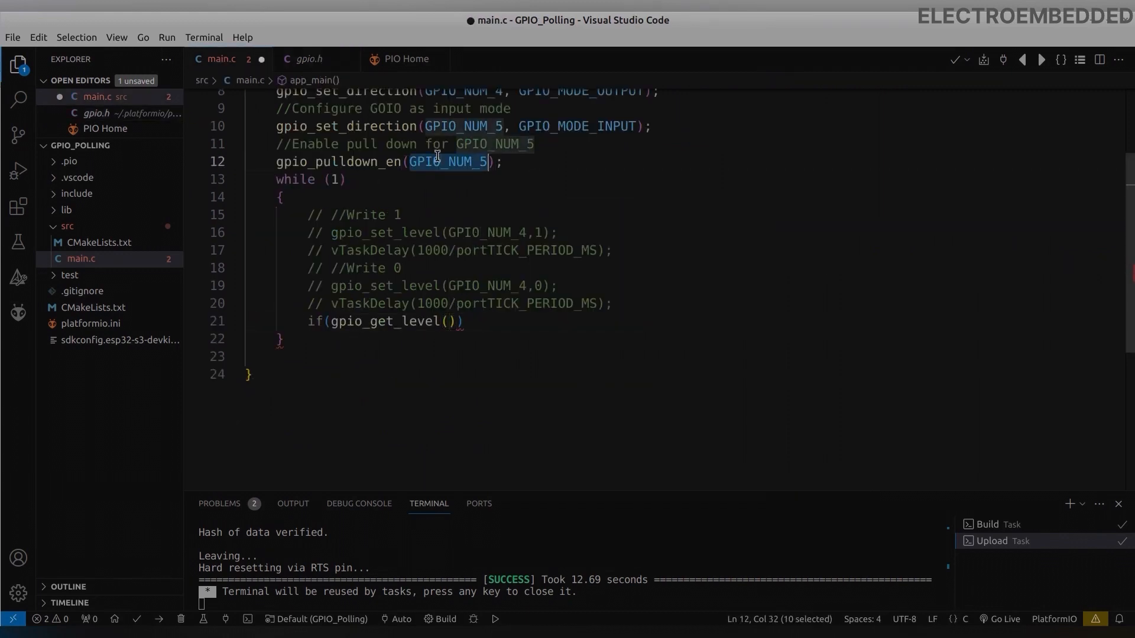
{"action": "type", "text": "GPIO_NUM_5"}
{"action": "type", "text": "gpio_set_level(GPIO_NUM_4,1);"}
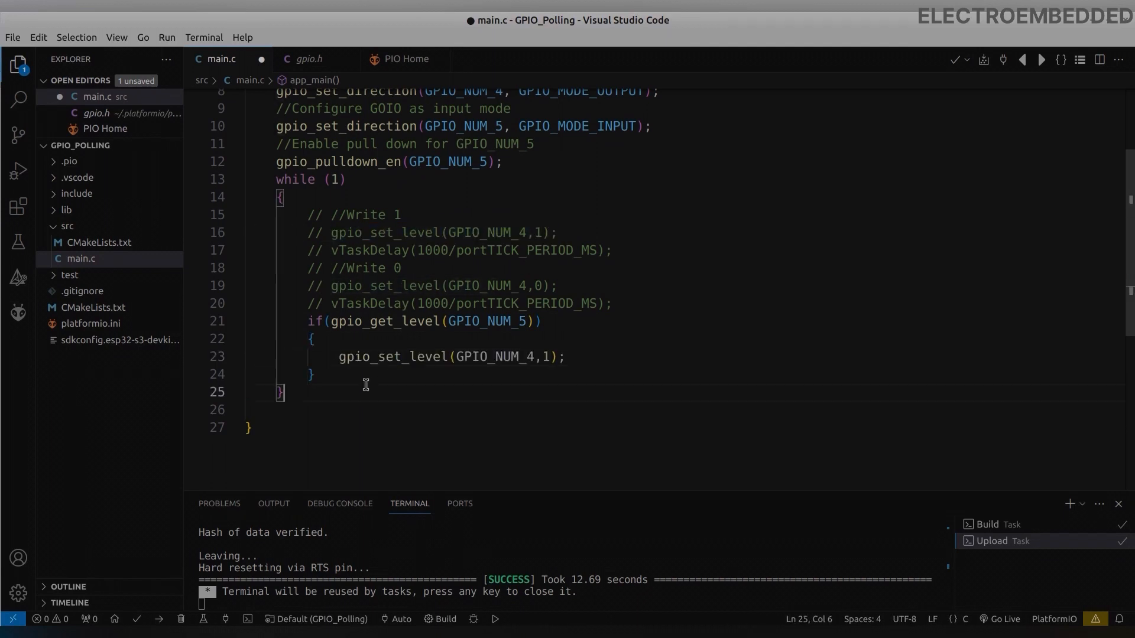
{"action": "type", "text": "else"}
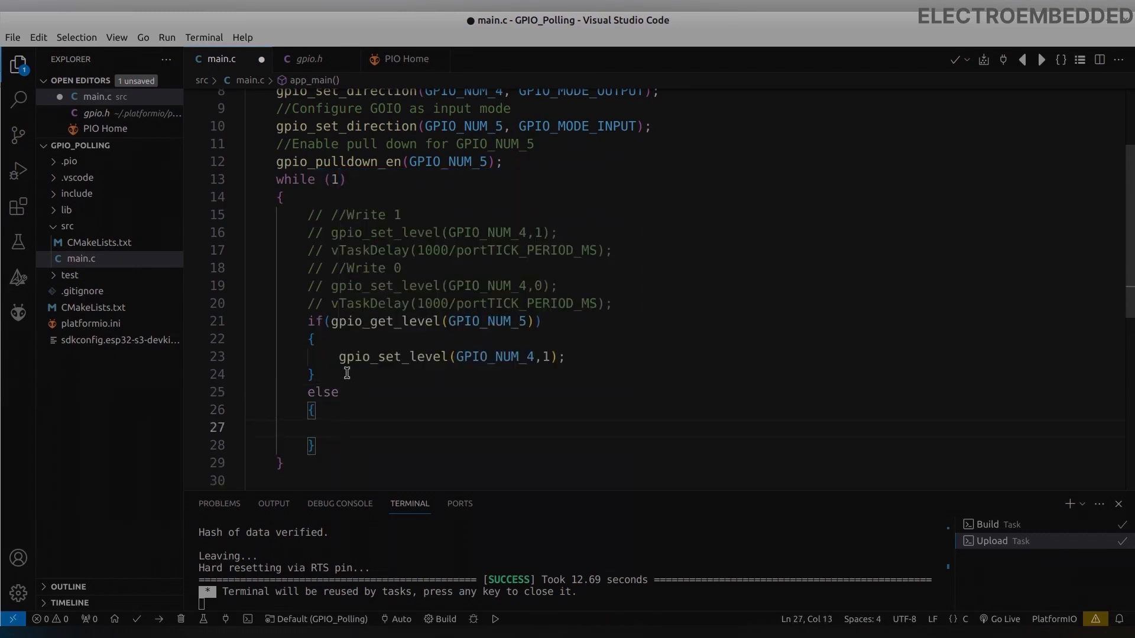
{"action": "type", "text": "gpio_set_level(GPIO_NUM_4,1)"}
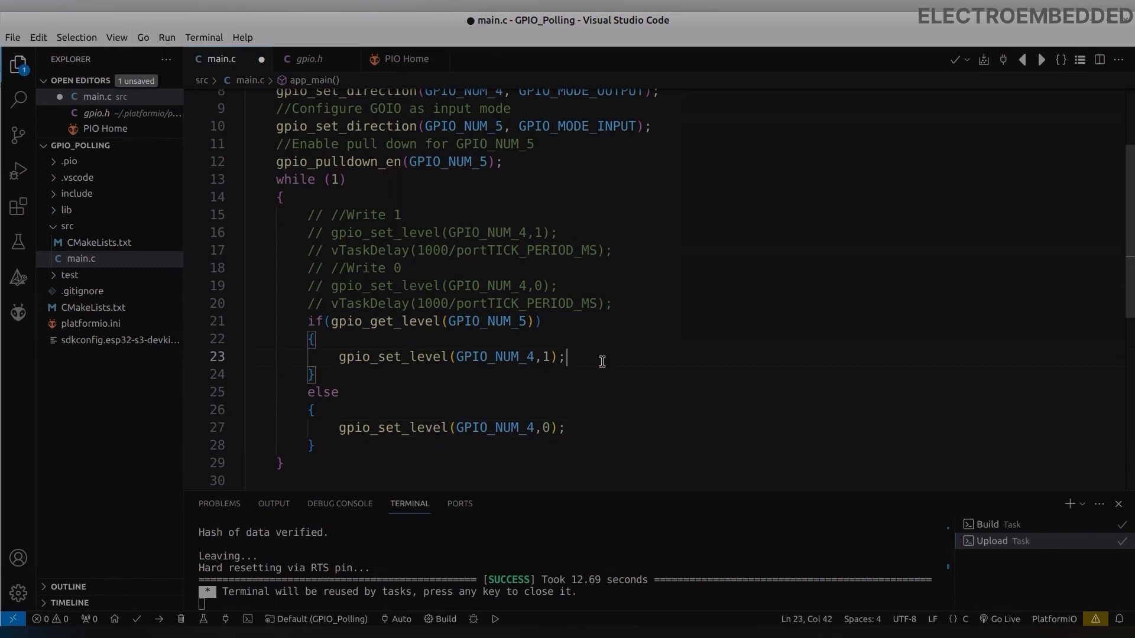
{"action": "type", "text": "//Turn"}
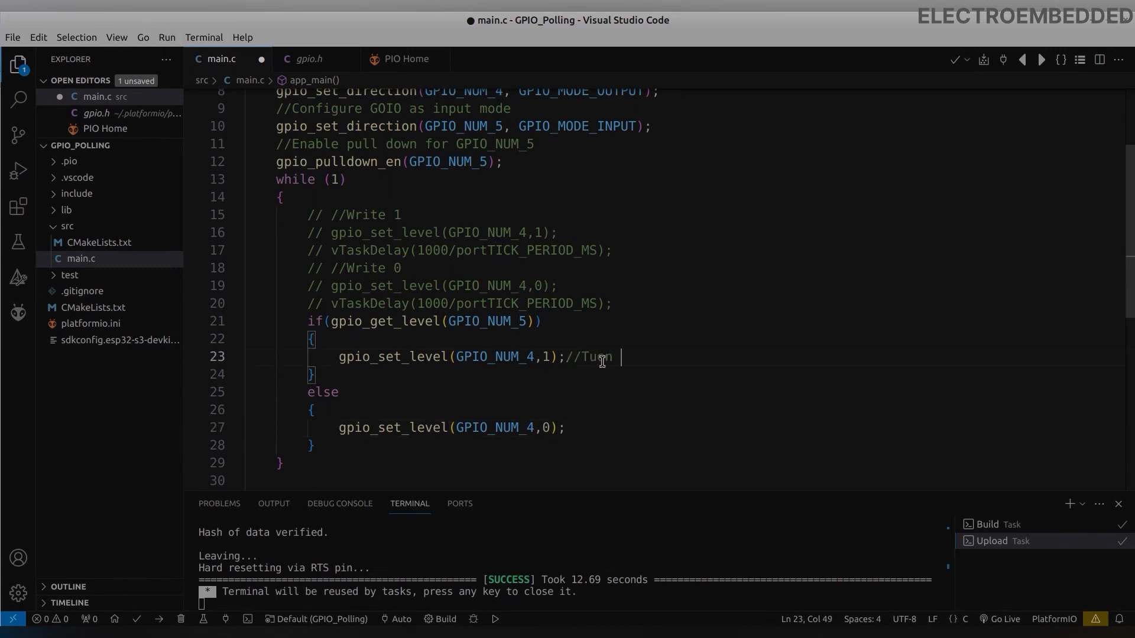
{"action": "type", "text": "ON led"}
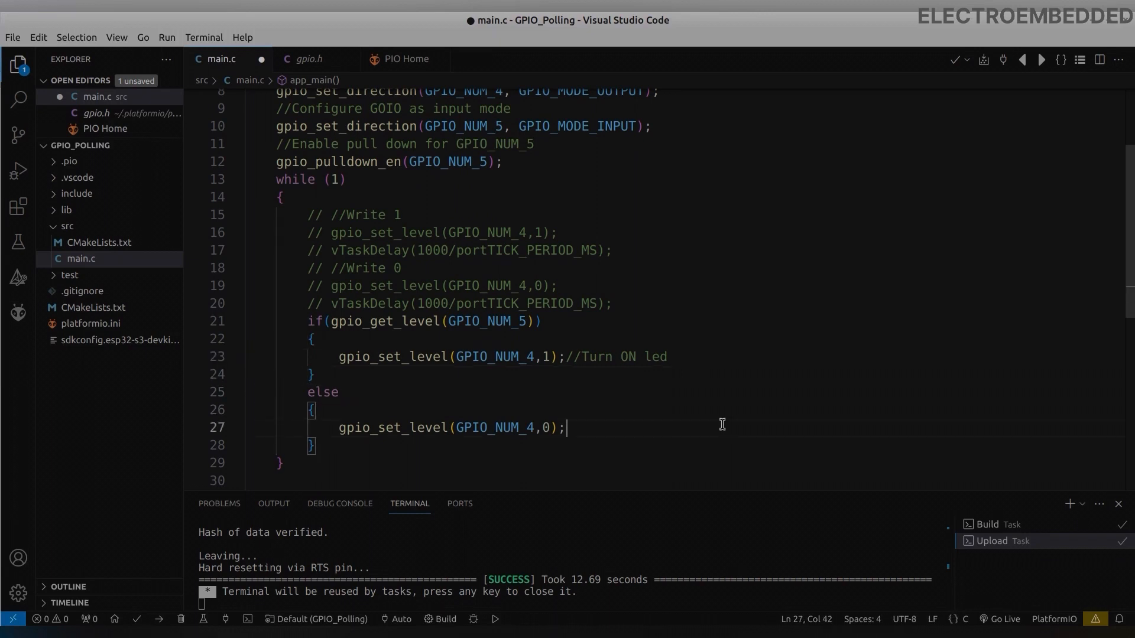
{"action": "type", "text": "//Turn on"}
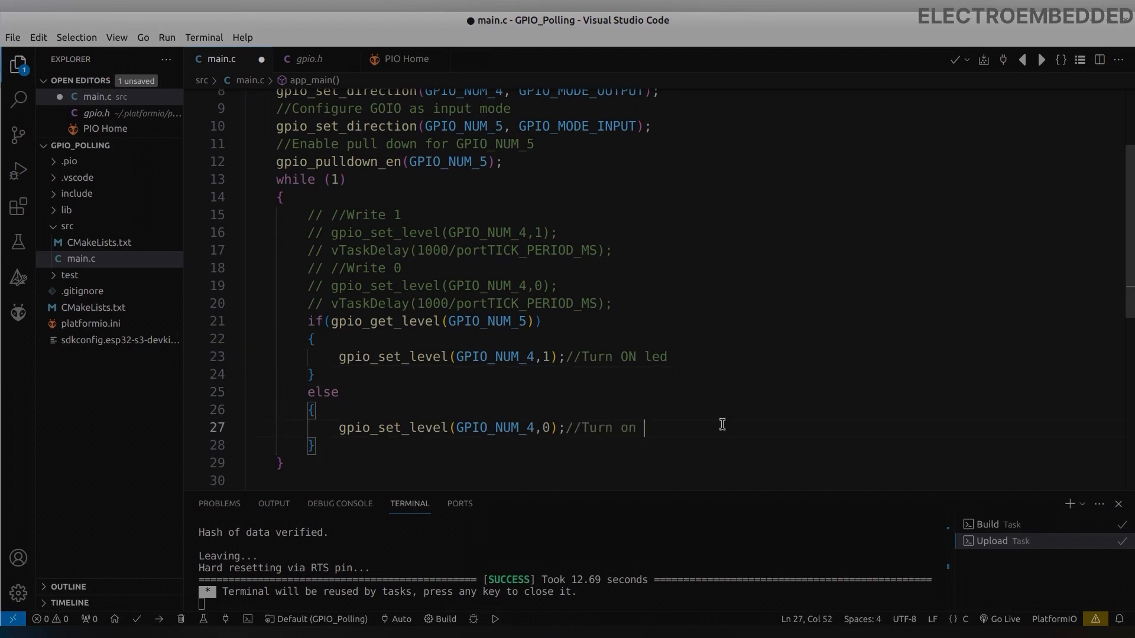
{"action": "type", "text": "FF l"}
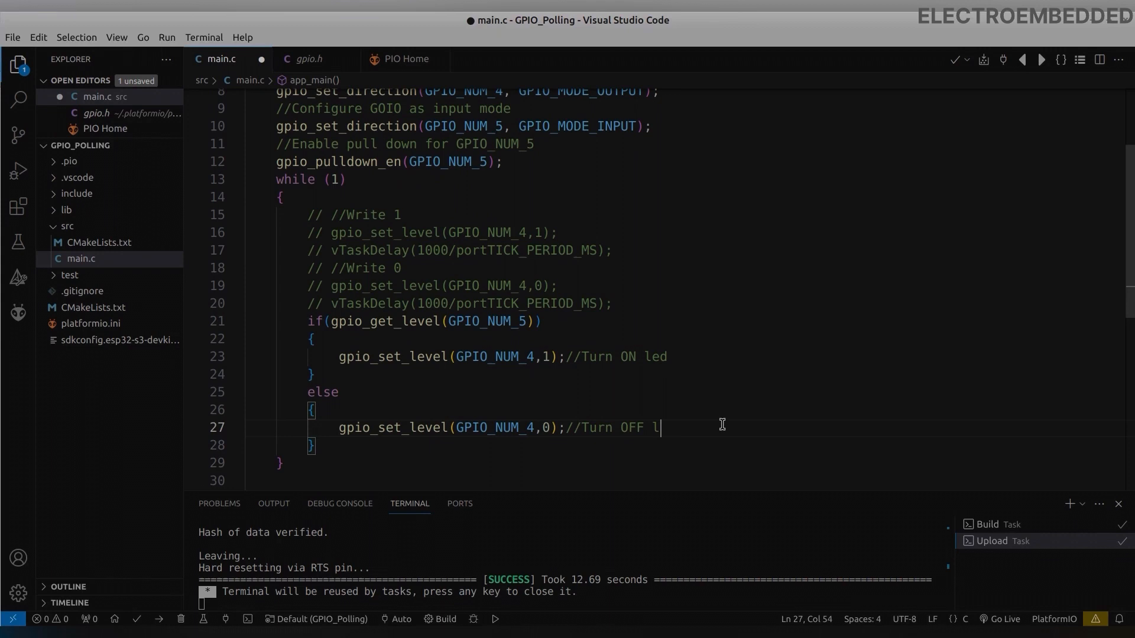